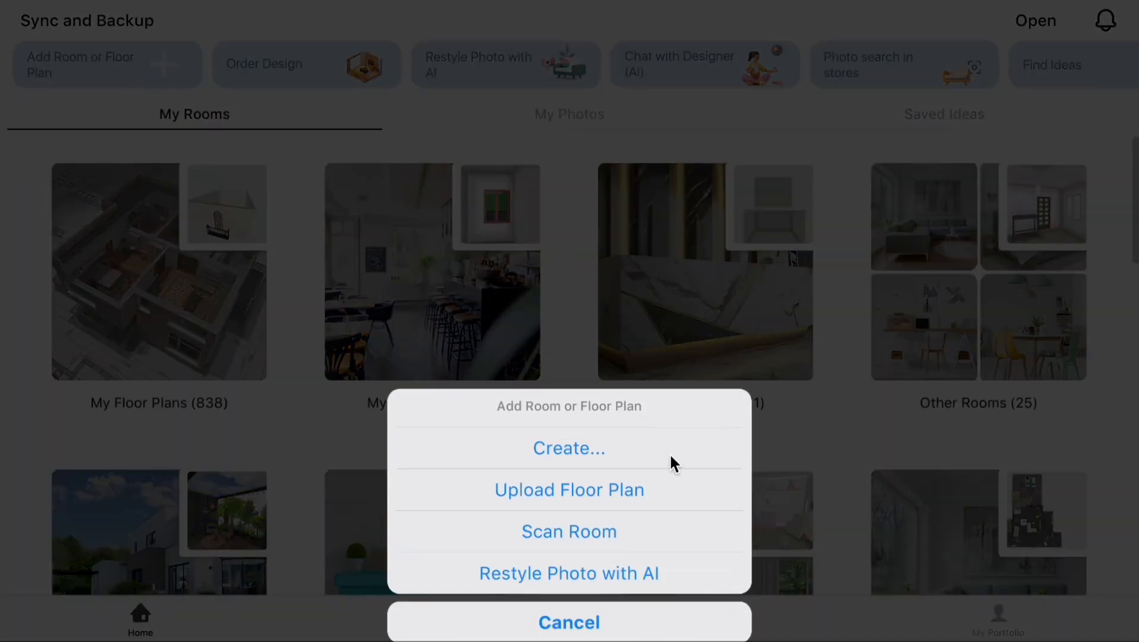
Create a new floor plan, delete the top-wall door, and bring up the item catalogue.
{"action": "left_click", "coordinate": [568, 448]}
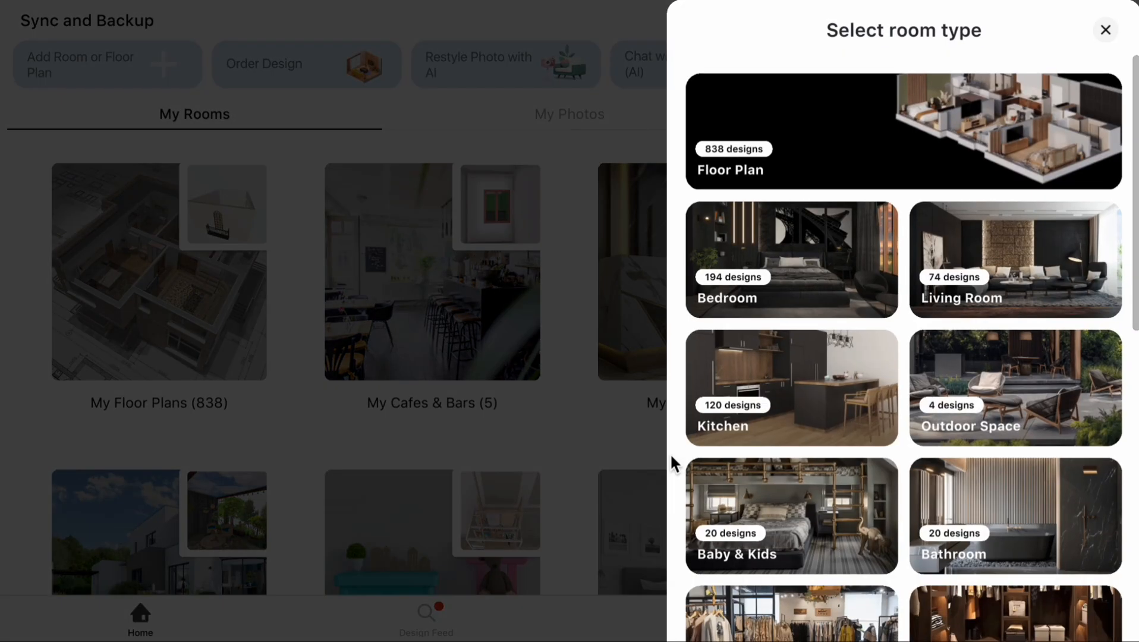
{"action": "mouse_move", "coordinate": [813, 128]}
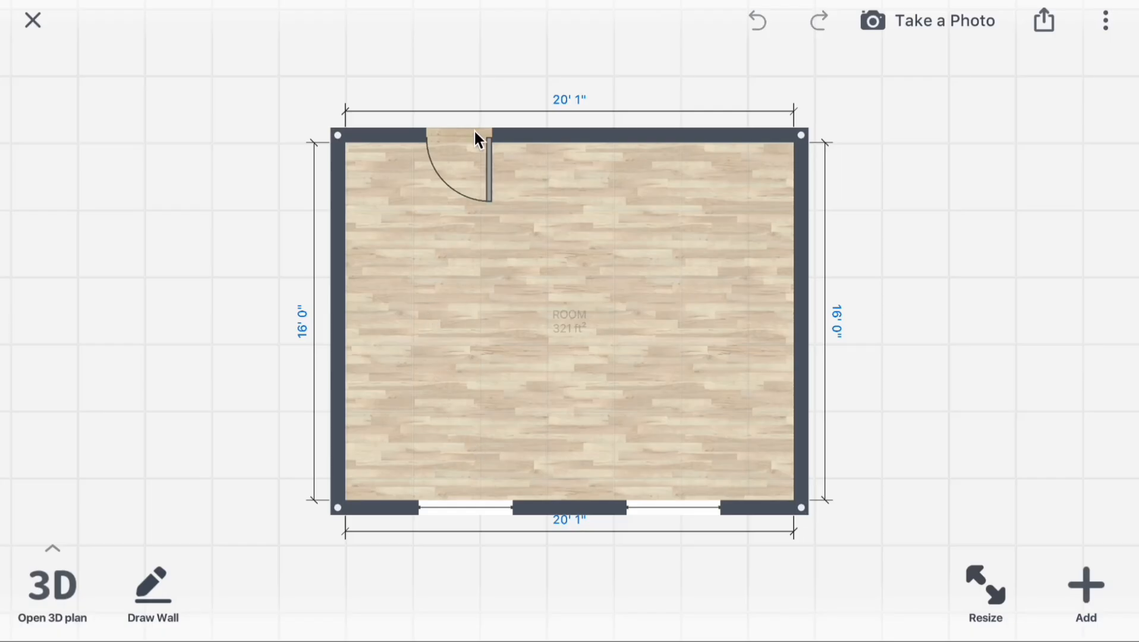
{"action": "left_click", "coordinate": [757, 20]}
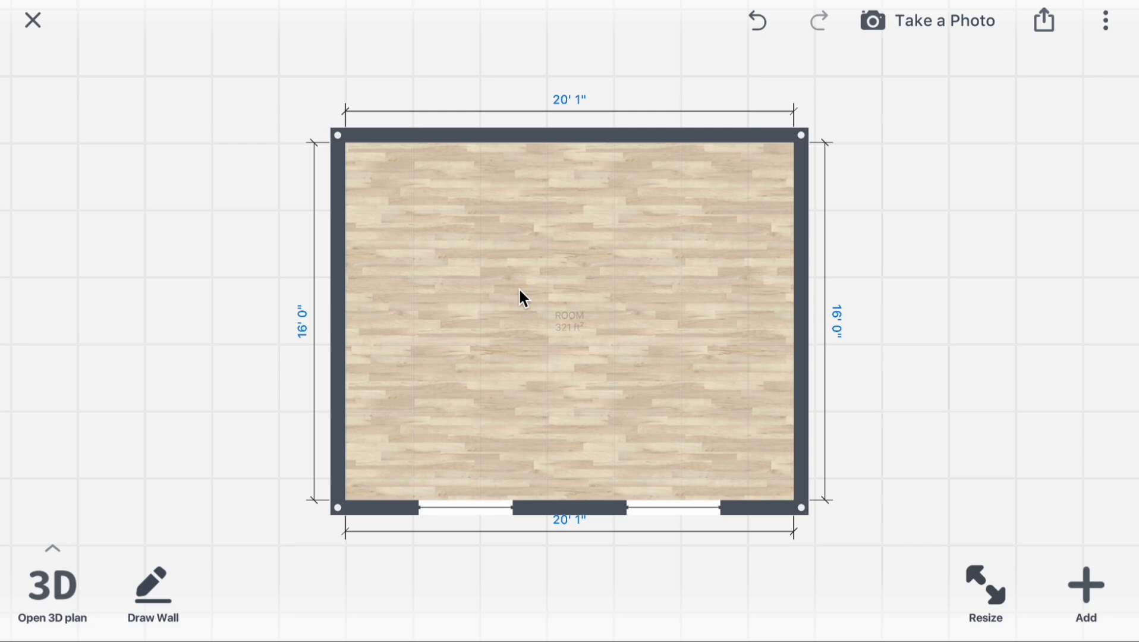
{"action": "mouse_move", "coordinate": [1103, 576]}
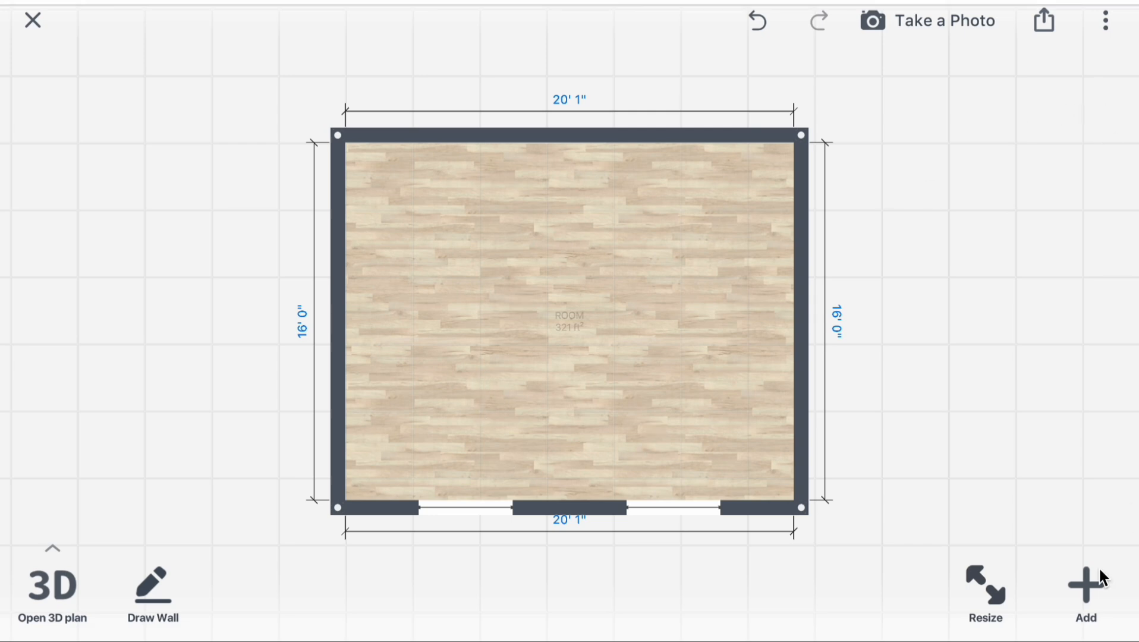
{"action": "left_click", "coordinate": [1086, 588]}
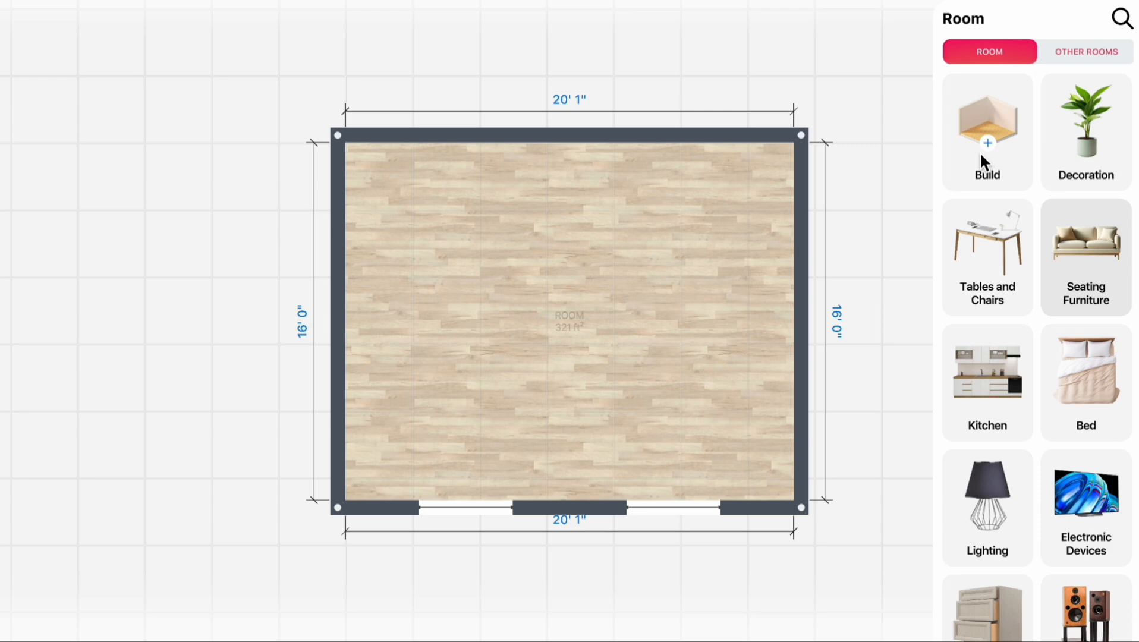
Place a straight wooden staircase from Build > Stairs along the top wall.
{"action": "left_click", "coordinate": [987, 131]}
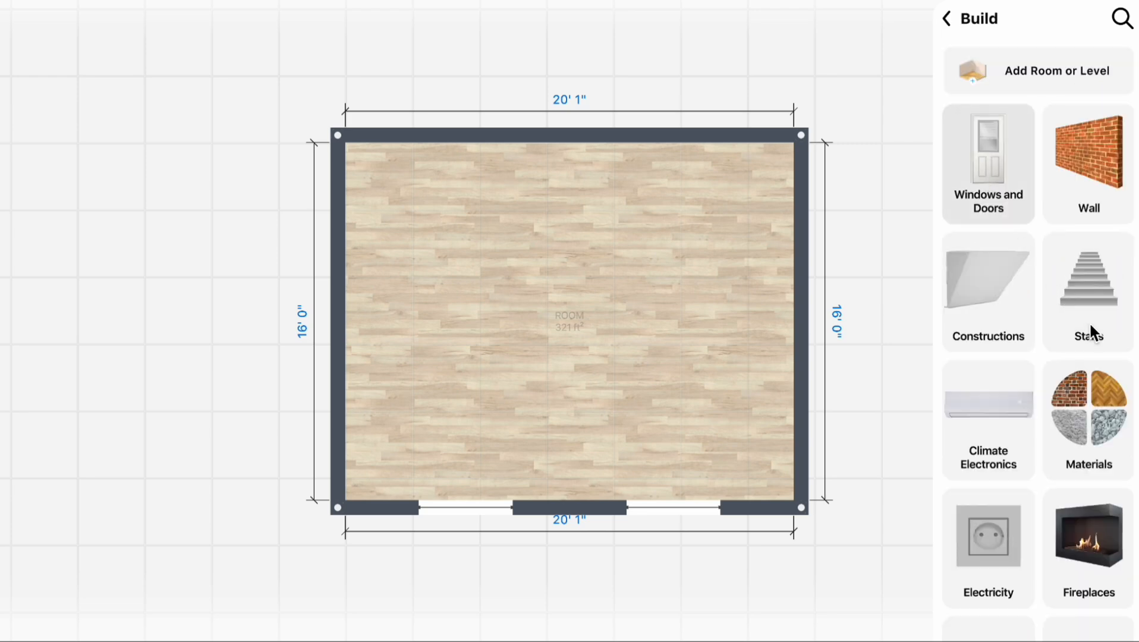
{"action": "left_click", "coordinate": [1087, 290]}
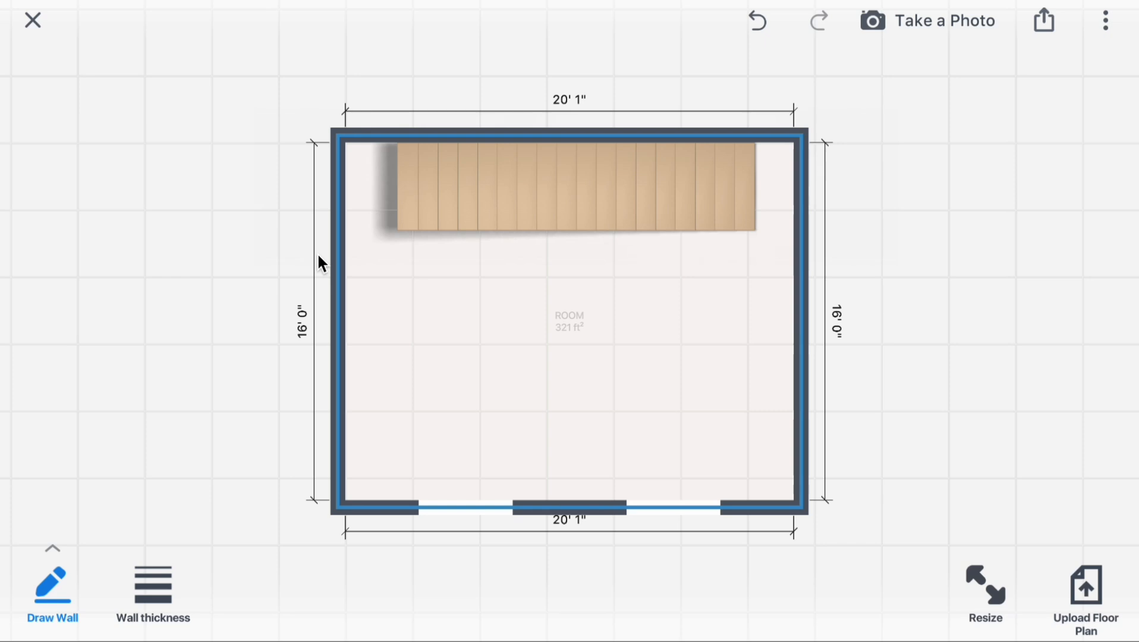
{"action": "mouse_move", "coordinate": [344, 241]}
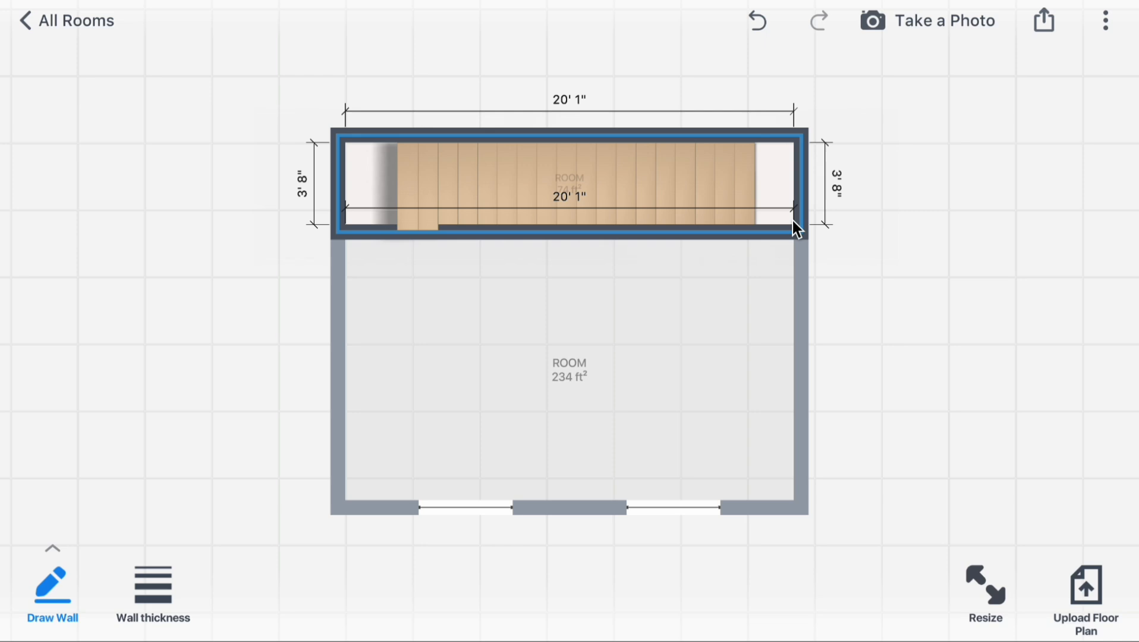
Nudge the staircase into place inside the 3' 8" strip below the new wall.
{"action": "left_click", "coordinate": [569, 189]}
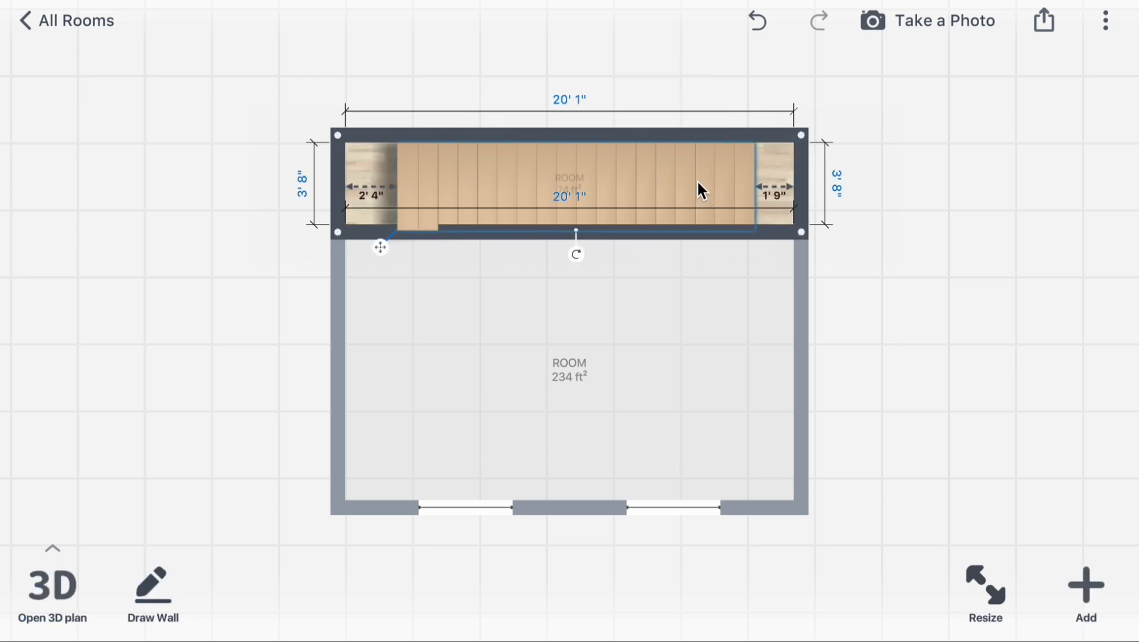
{"action": "left_click_drag", "start_coordinate": [381, 248], "coordinate": [384, 240]}
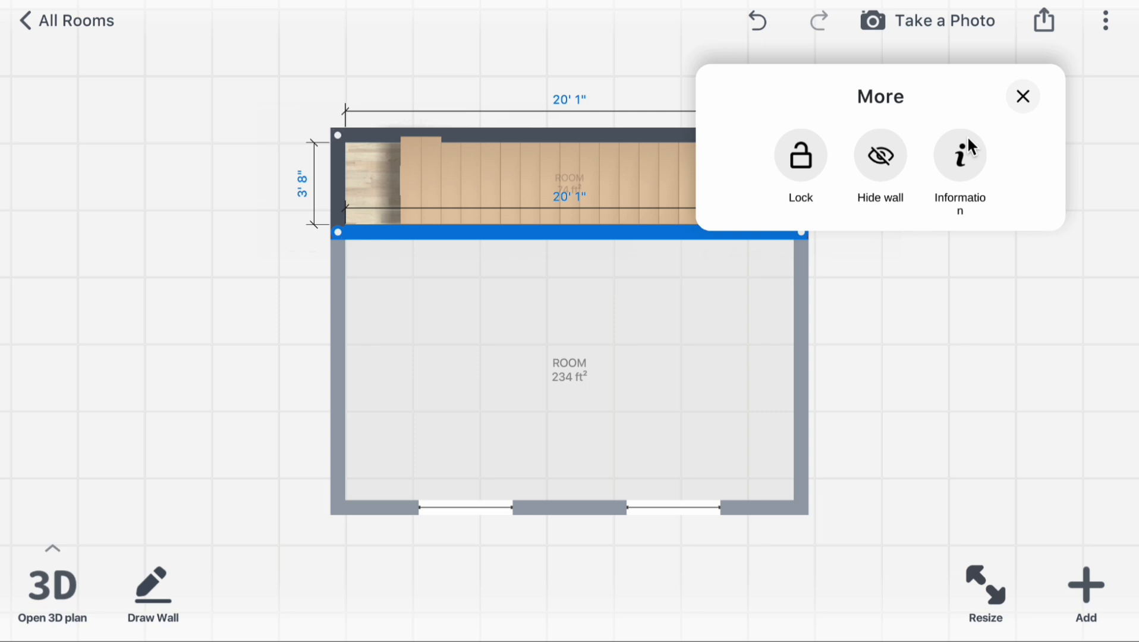
Hide the dividing wall so the 4' 0" stair strip opens to the room.
{"action": "left_click", "coordinate": [878, 154]}
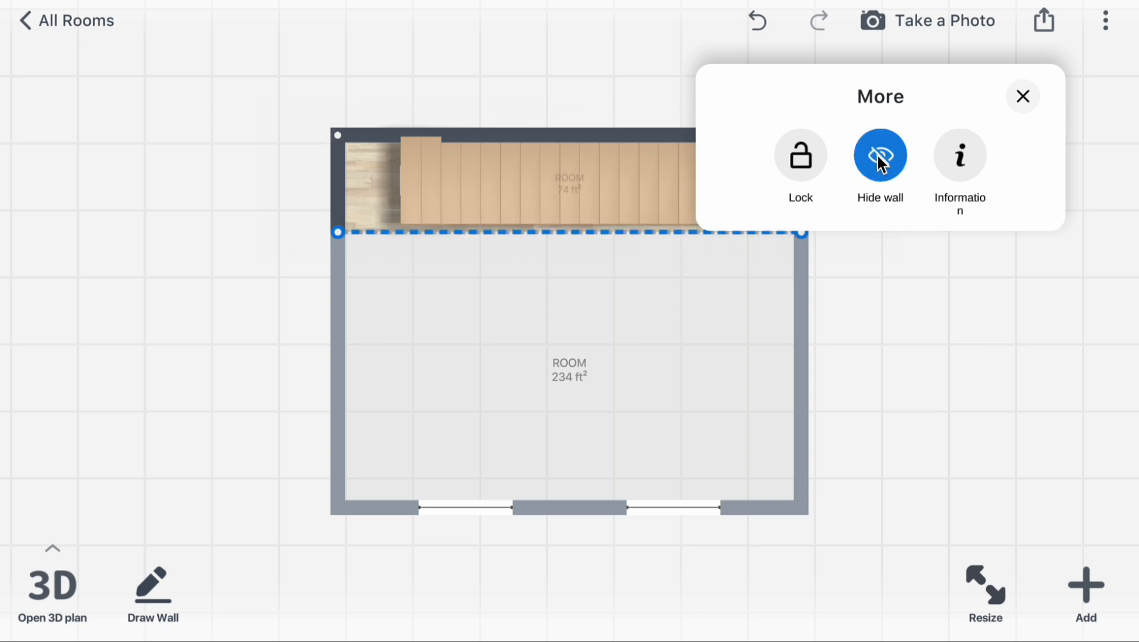
{"action": "left_click", "coordinate": [878, 155]}
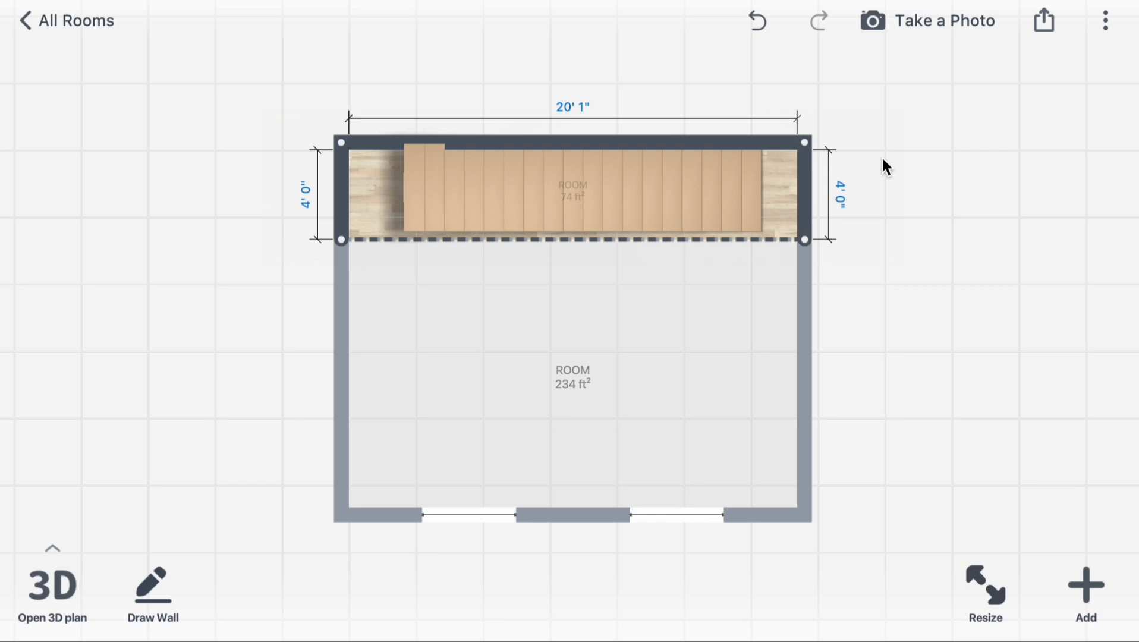
{"action": "mouse_move", "coordinate": [1089, 590]}
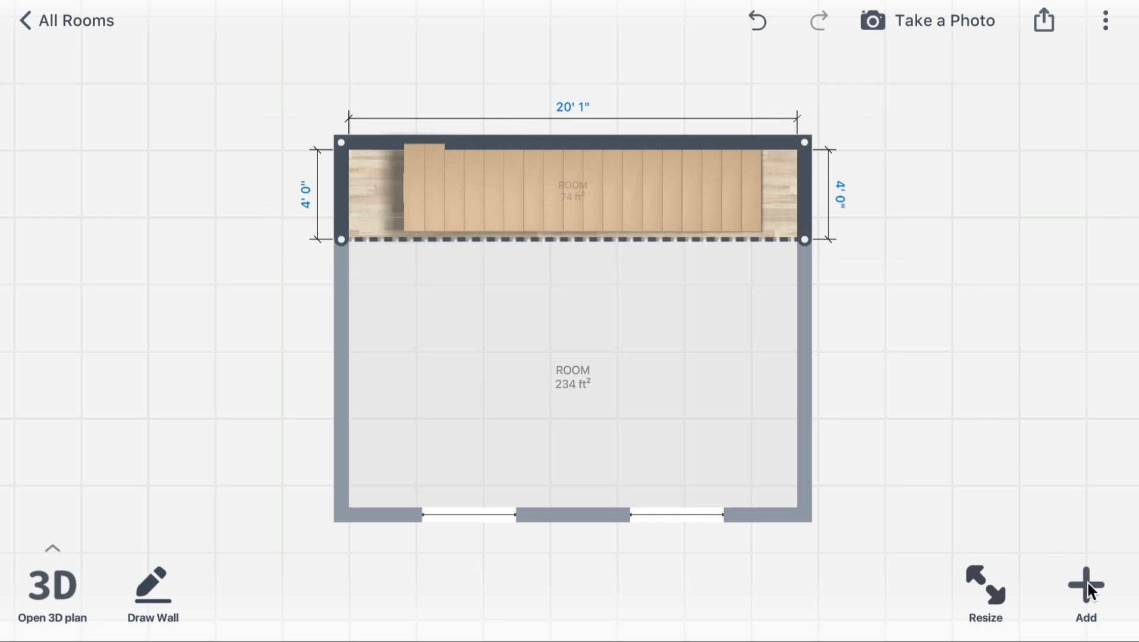
Add a blank new level named Second floor via Build > Add Room or Level.
{"action": "left_click", "coordinate": [1084, 581]}
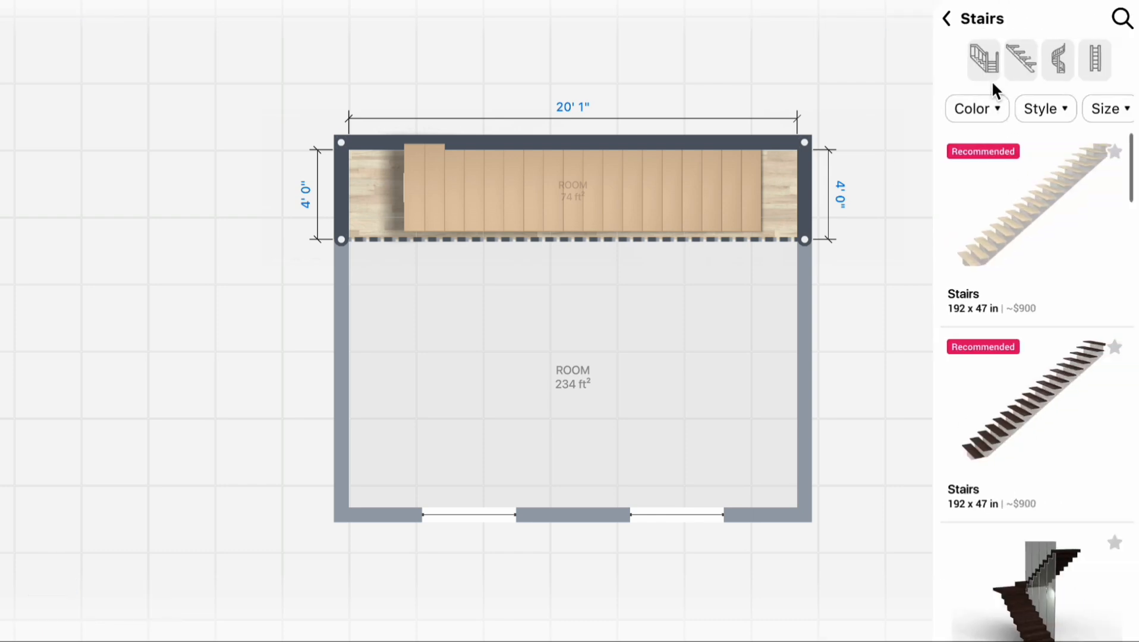
{"action": "left_click", "coordinate": [945, 18]}
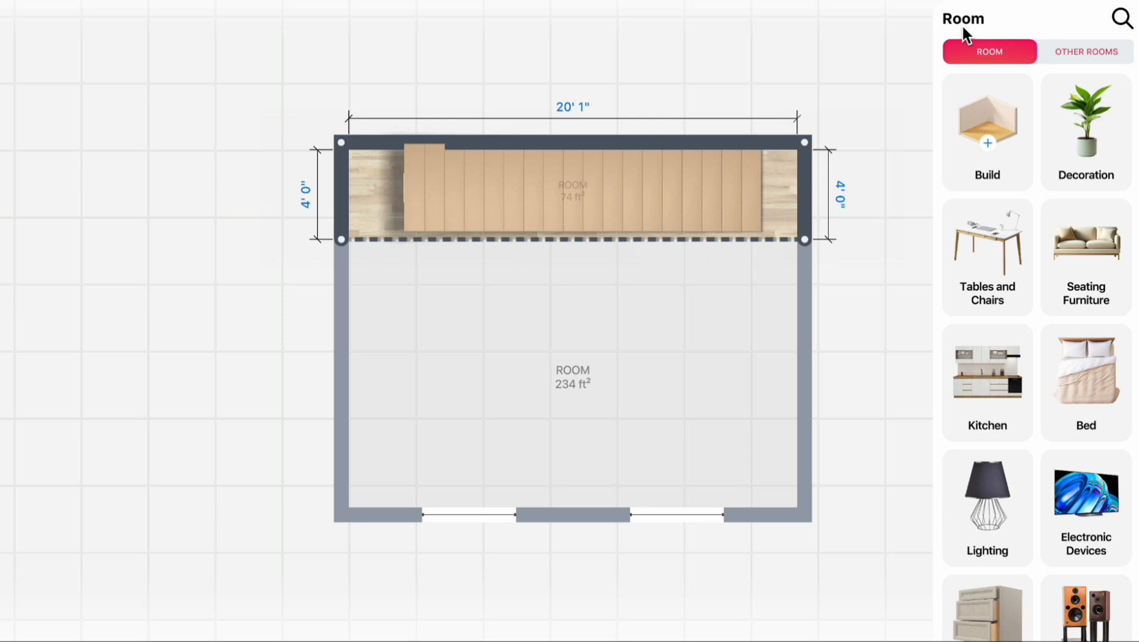
{"action": "left_click", "coordinate": [987, 132]}
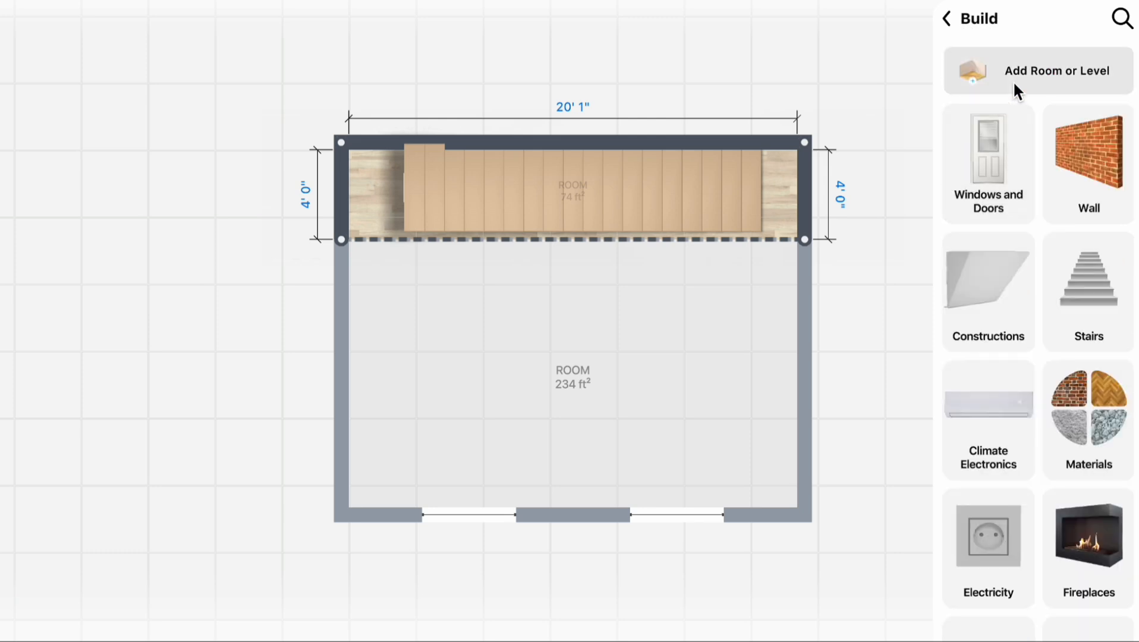
{"action": "left_click", "coordinate": [1056, 70]}
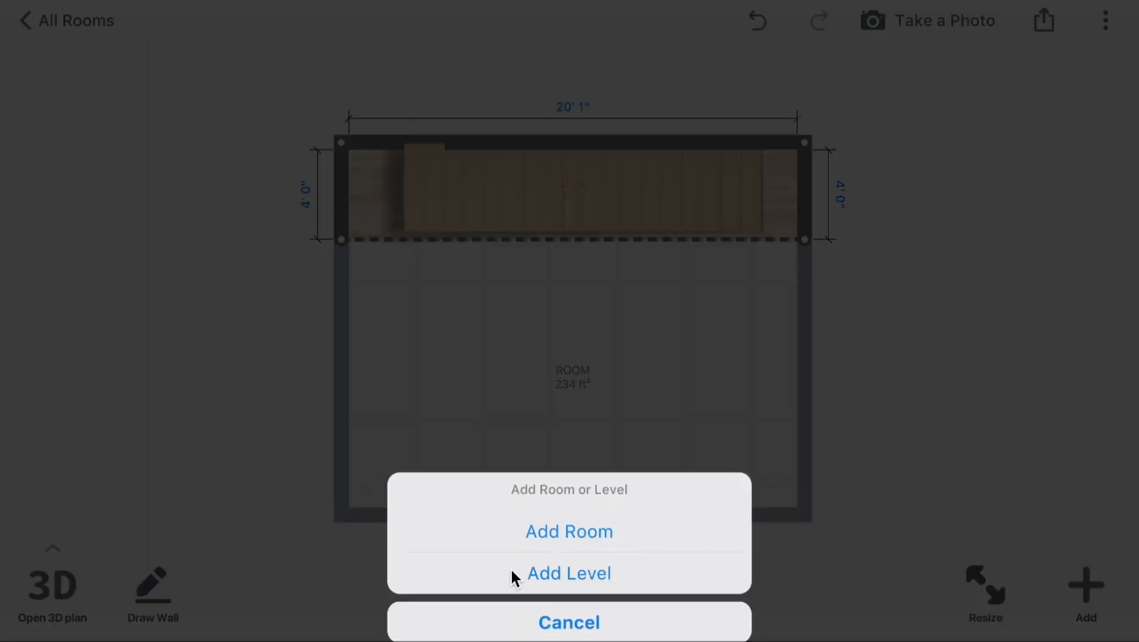
{"action": "left_click", "coordinate": [569, 573]}
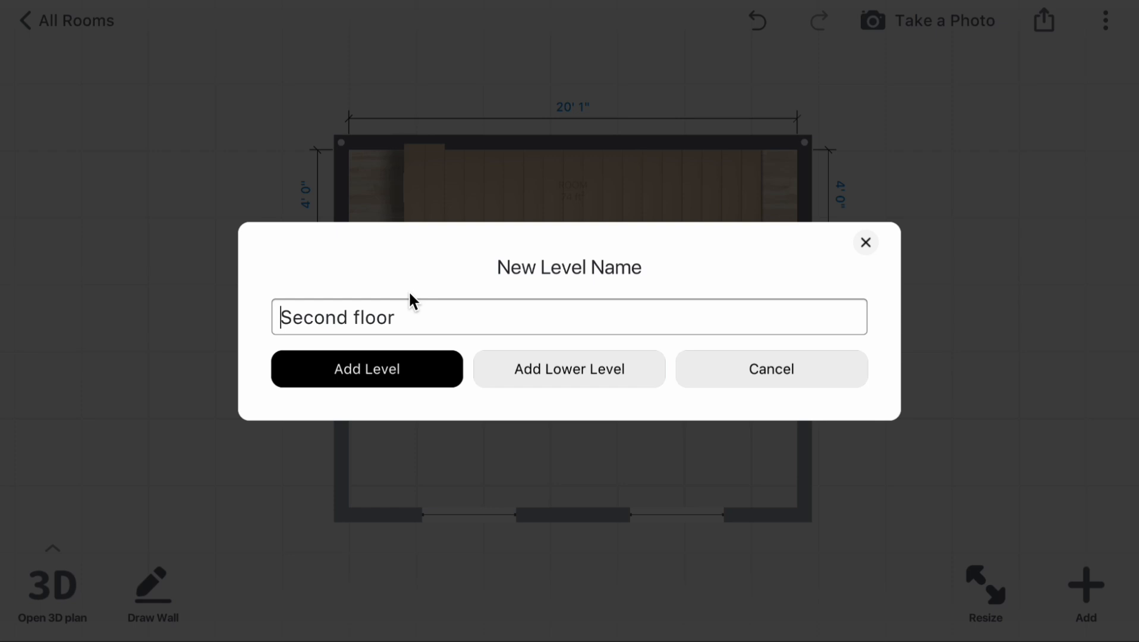
{"action": "left_click", "coordinate": [366, 368]}
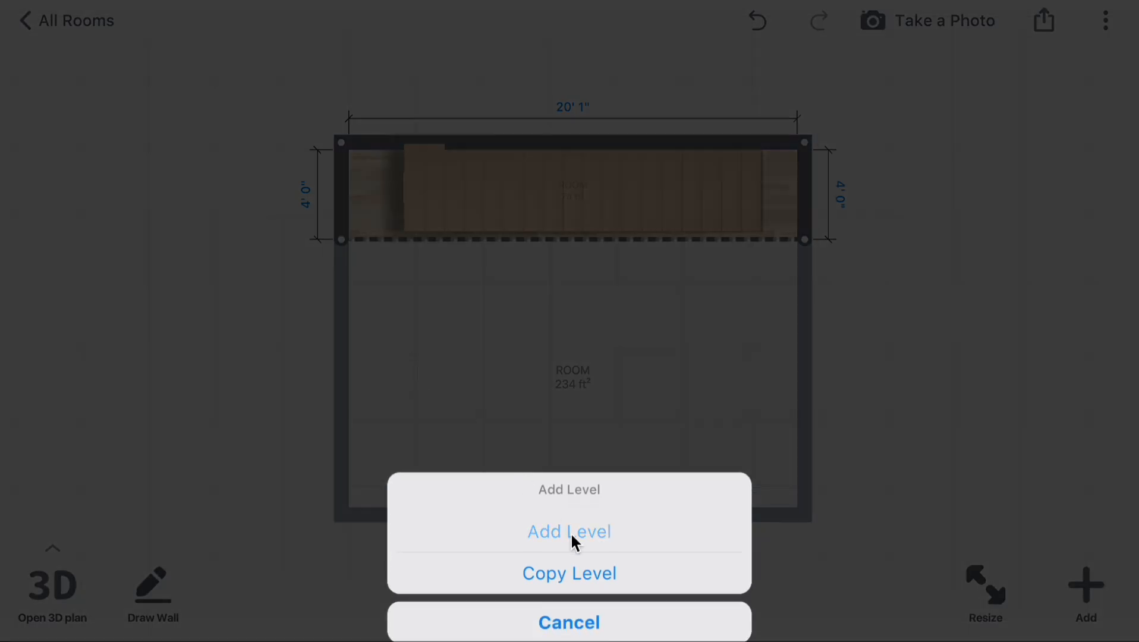
{"action": "left_click", "coordinate": [569, 532]}
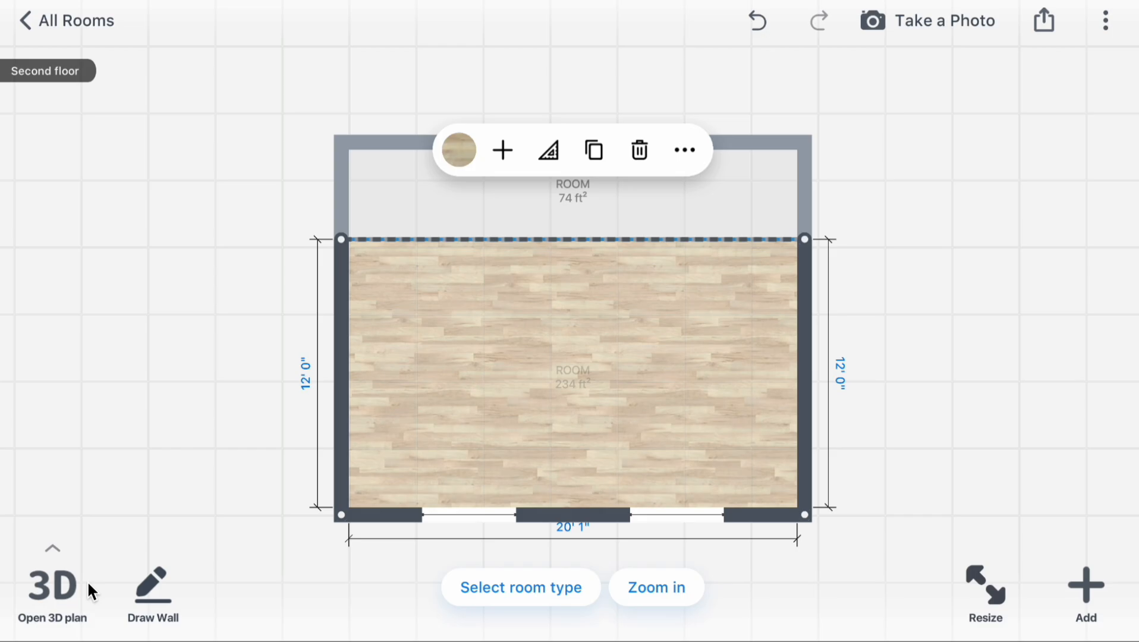
Switch to the 3D view and make the surface blocking the staircase transparent.
{"action": "left_click", "coordinate": [51, 596]}
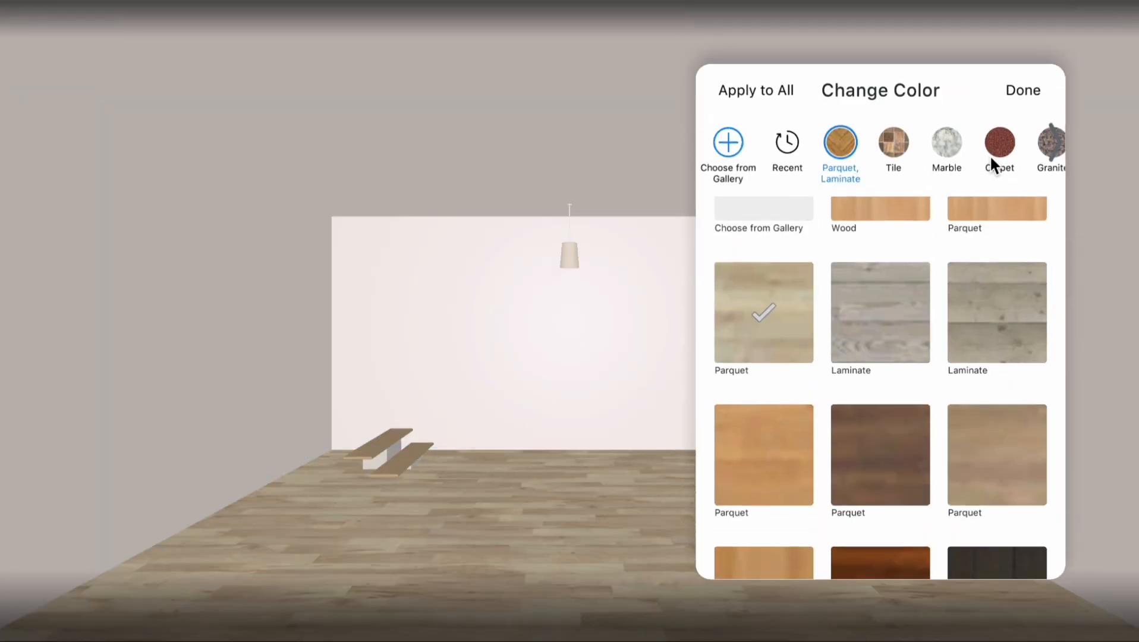
{"action": "scroll", "scroll_direction": "right", "scroll_amount": 3}
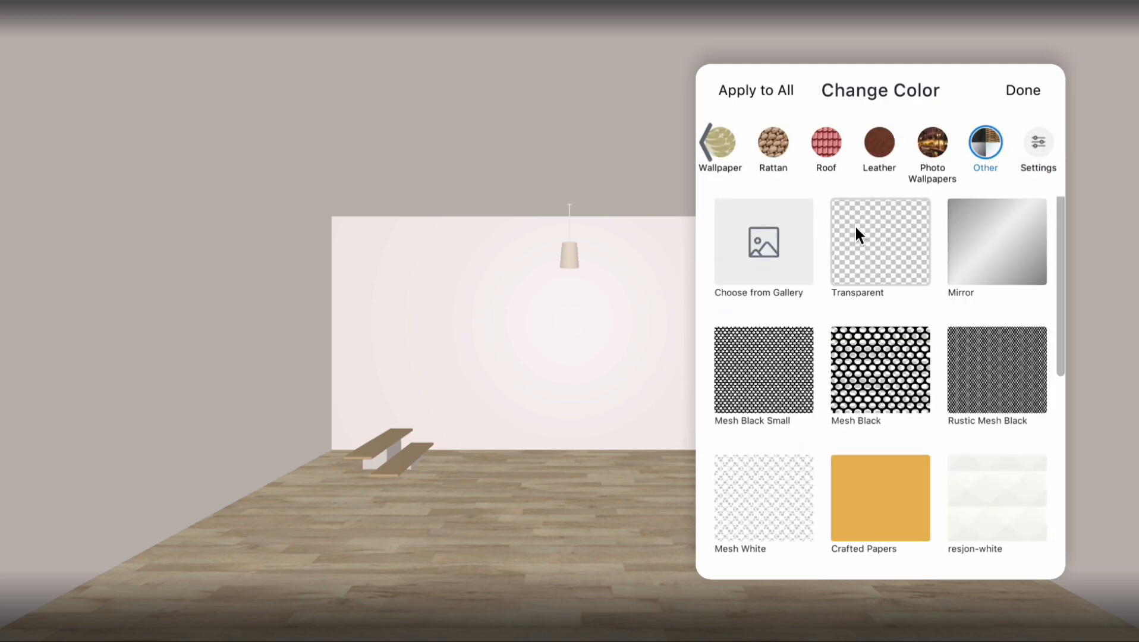
{"action": "left_click", "coordinate": [1021, 90]}
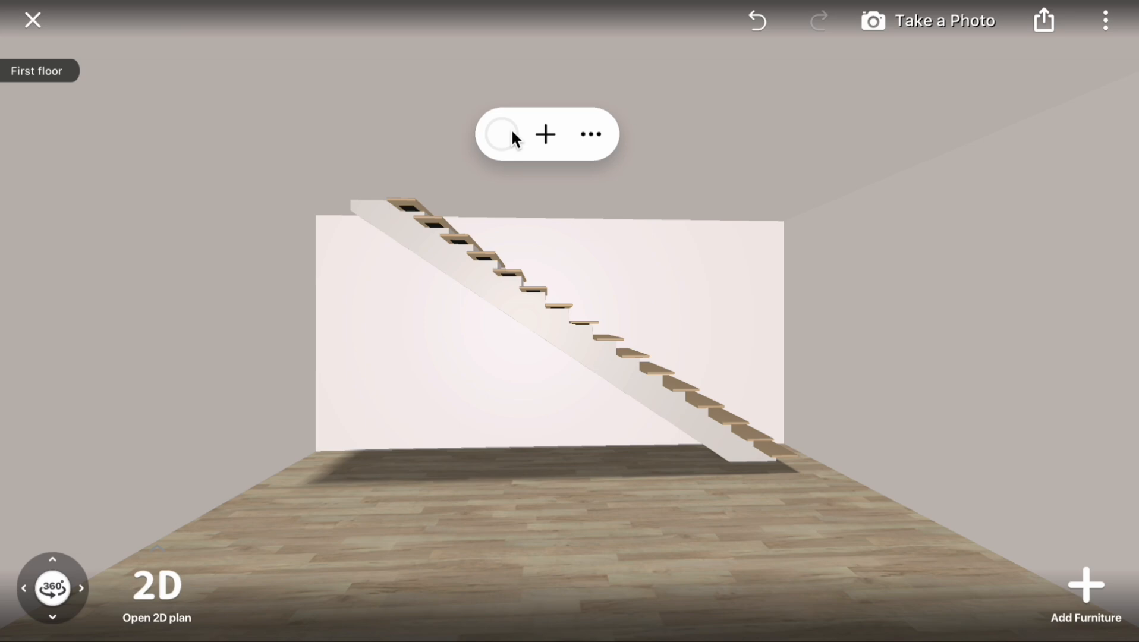
Make another surface transparent using the Recent swatch.
{"action": "left_click", "coordinate": [500, 133]}
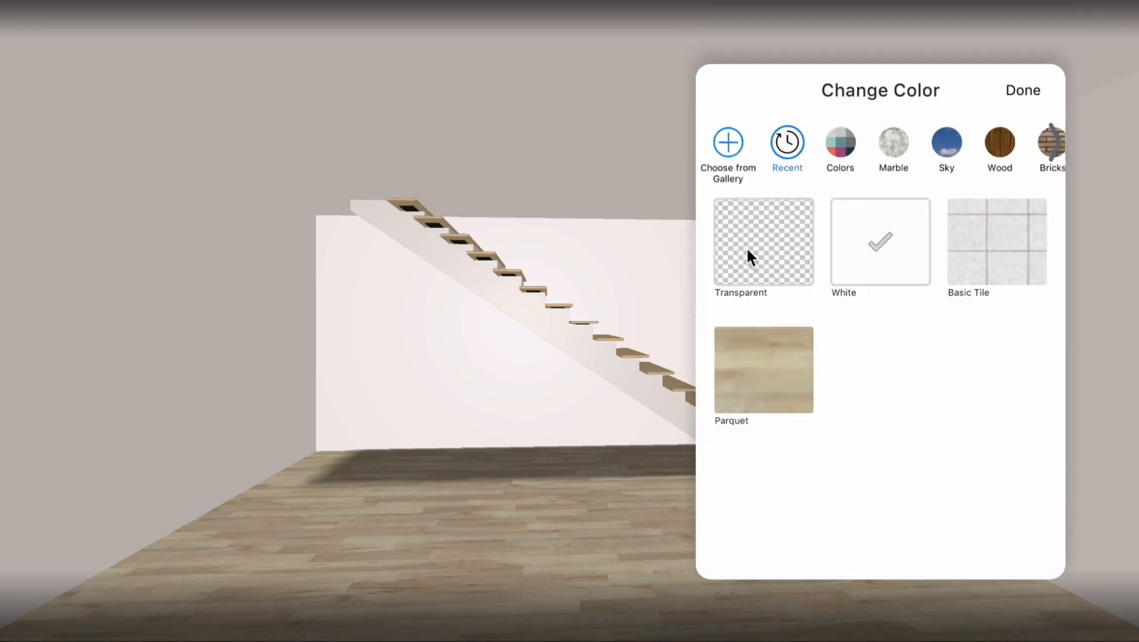
{"action": "left_click", "coordinate": [1022, 90]}
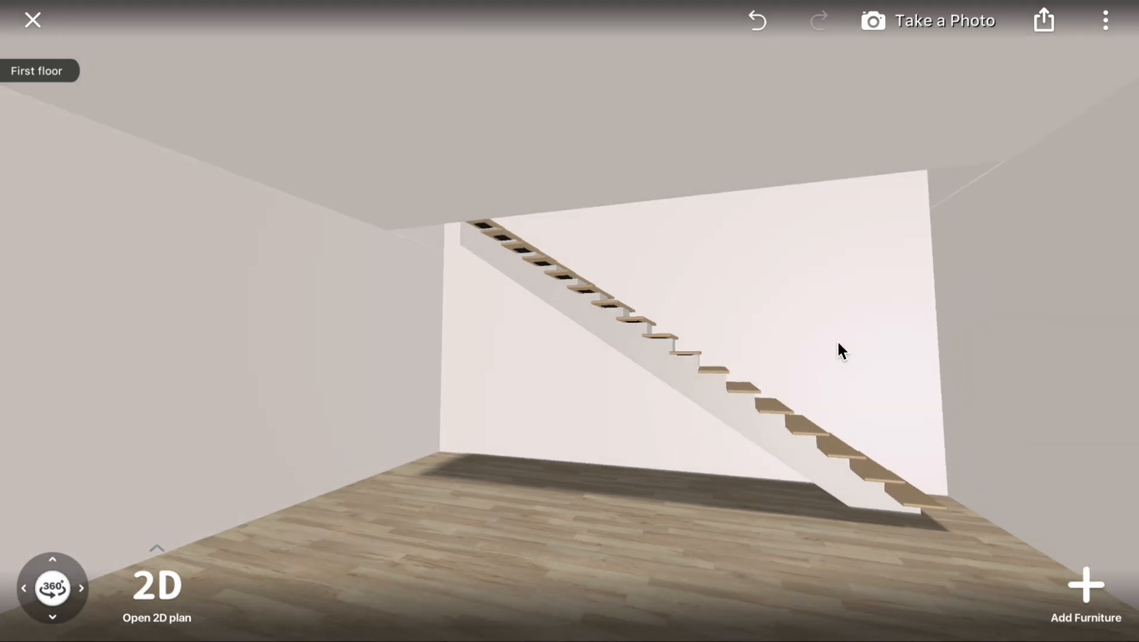
Switch to the Second floor level and select the staircase.
{"action": "left_click", "coordinate": [34, 70]}
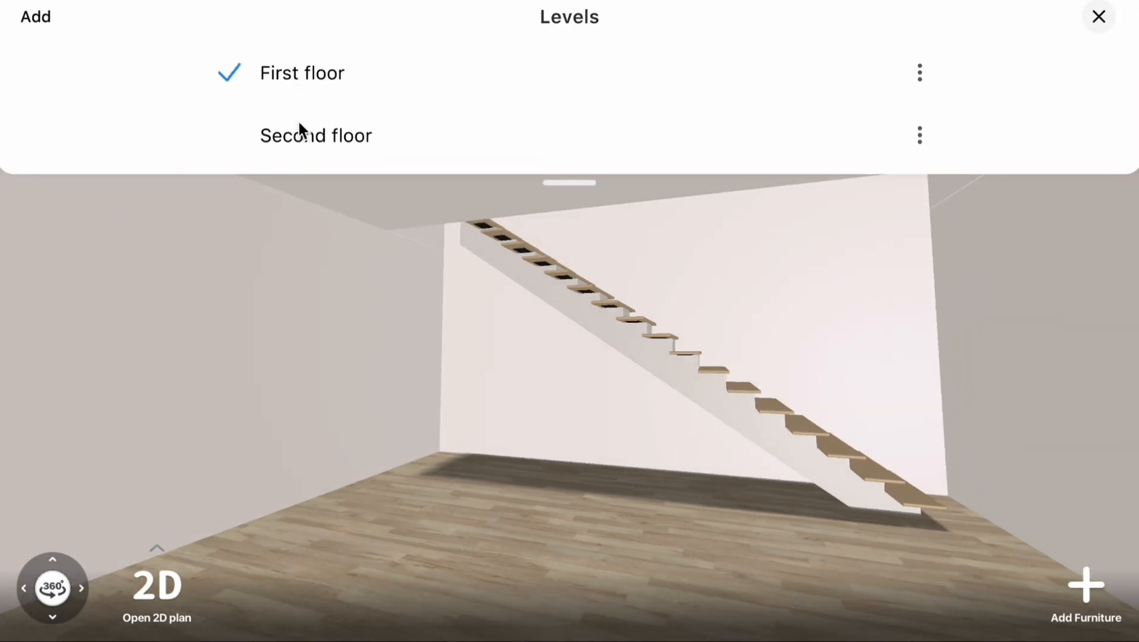
{"action": "left_click", "coordinate": [317, 136]}
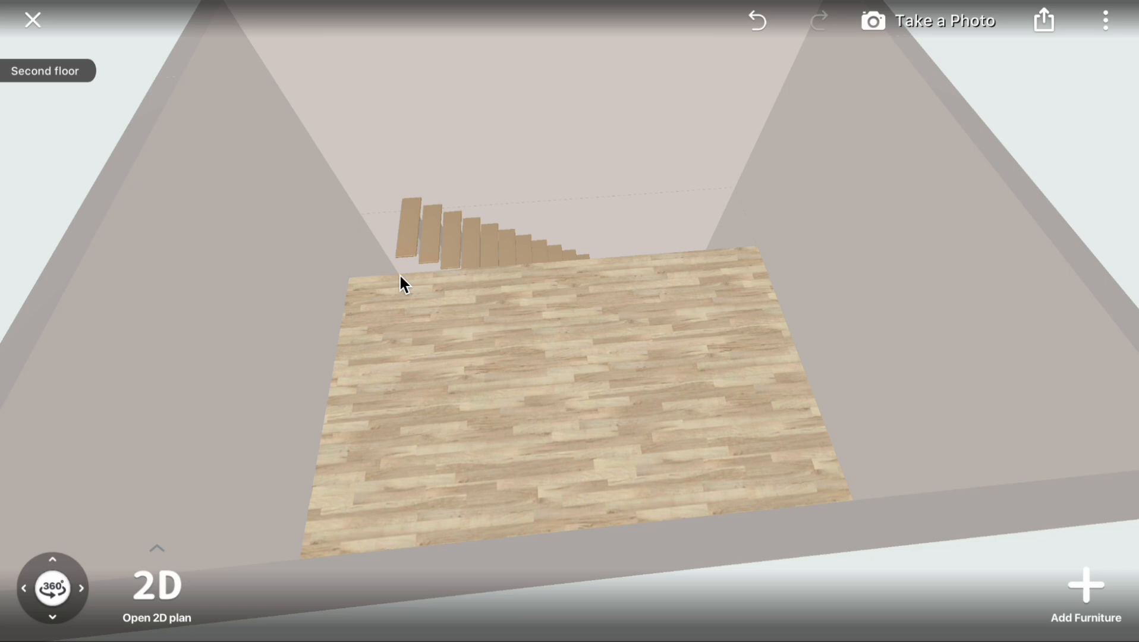
{"action": "left_click", "coordinate": [465, 240]}
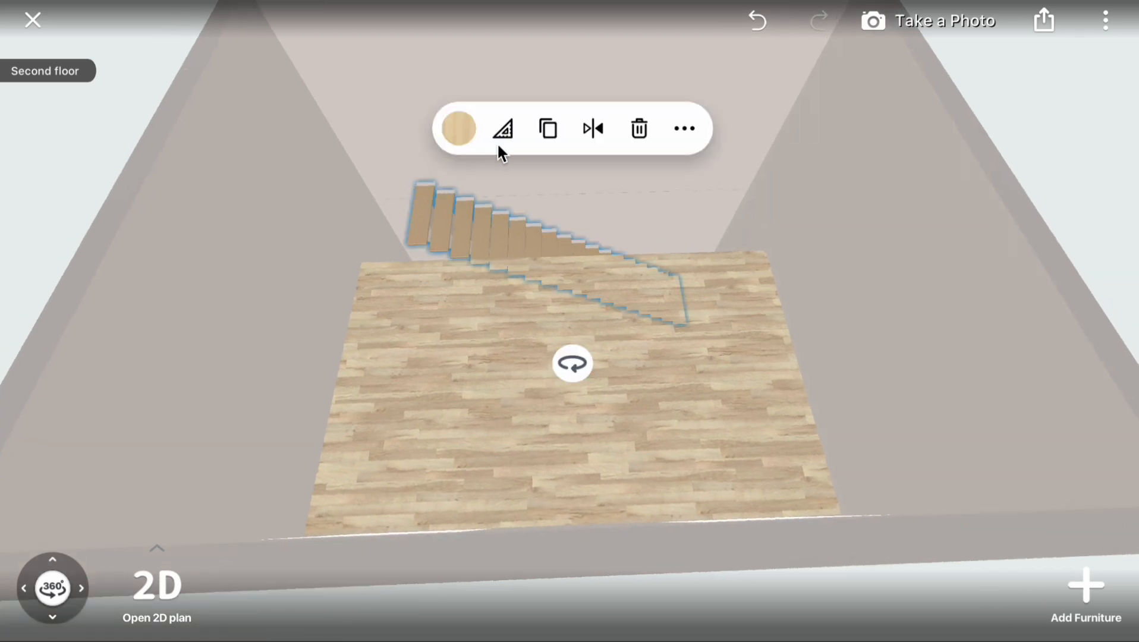
Check the staircase height of 10' 9", then select the large wooden floor panel.
{"action": "left_click", "coordinate": [503, 129]}
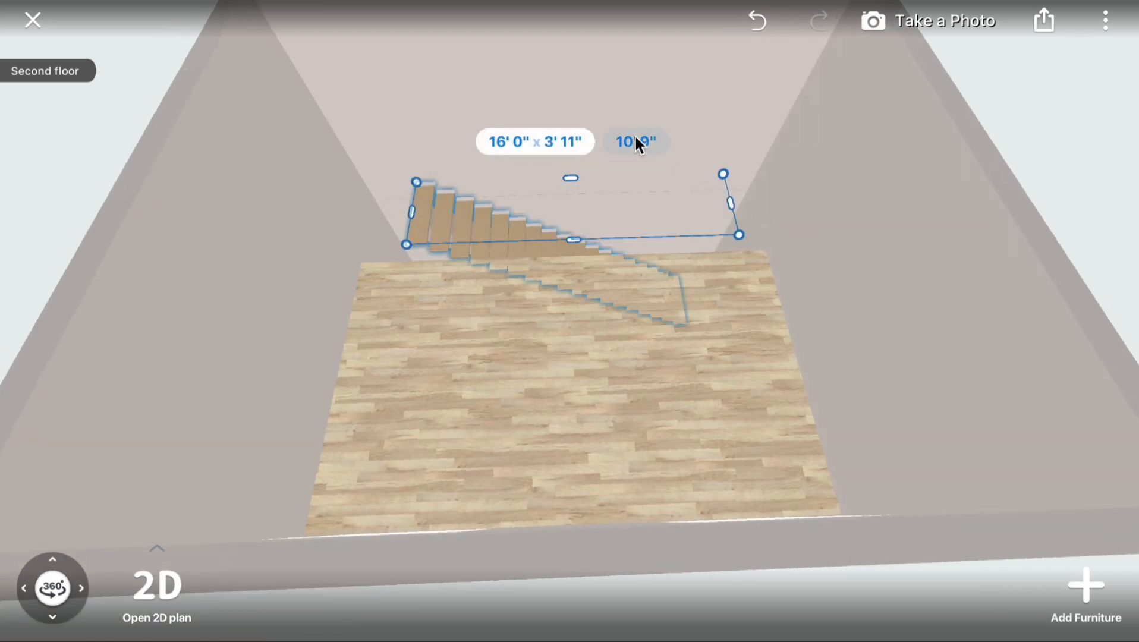
{"action": "left_click", "coordinate": [635, 142]}
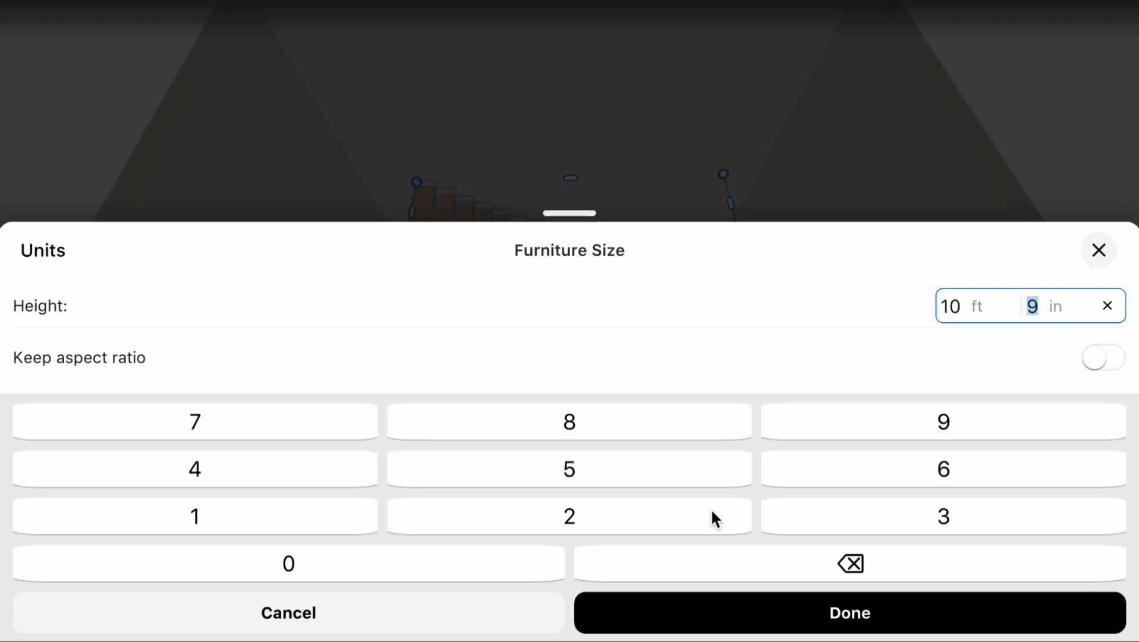
{"action": "mouse_move", "coordinate": [551, 462]}
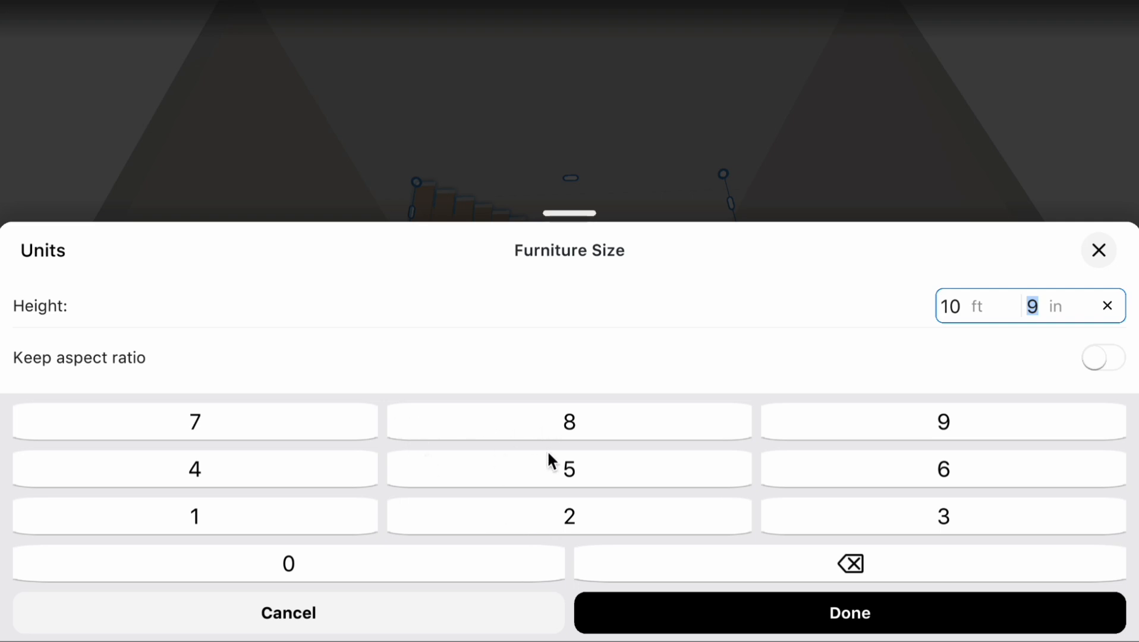
{"action": "left_click", "coordinate": [848, 612]}
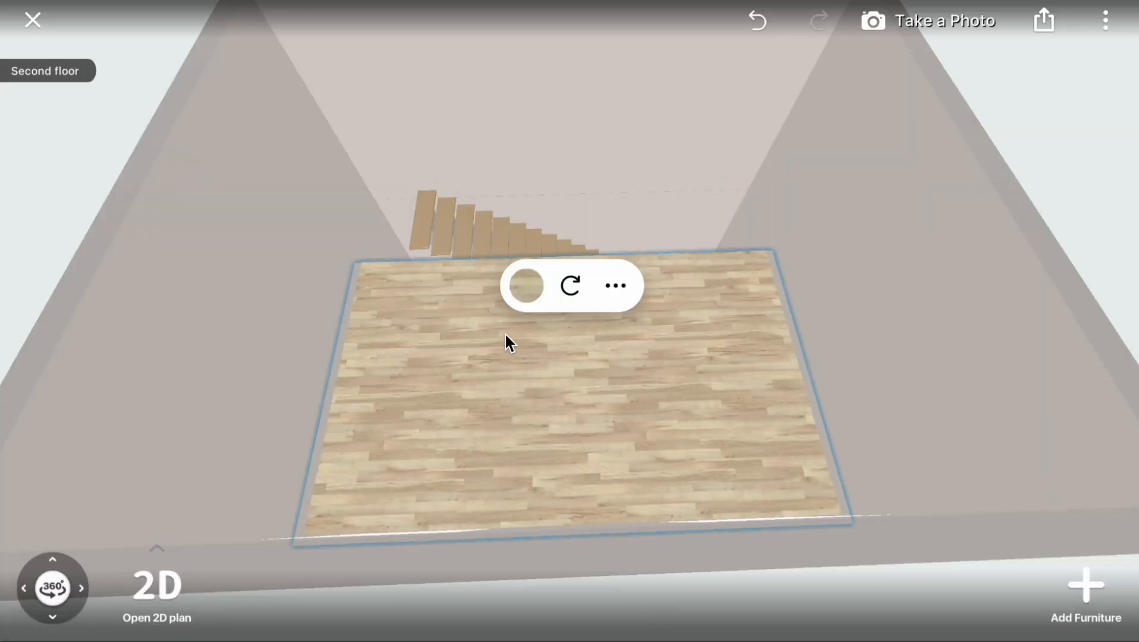
Add a floor panel from Constructions > Paneling beside the stair top.
{"action": "left_click", "coordinate": [1085, 584]}
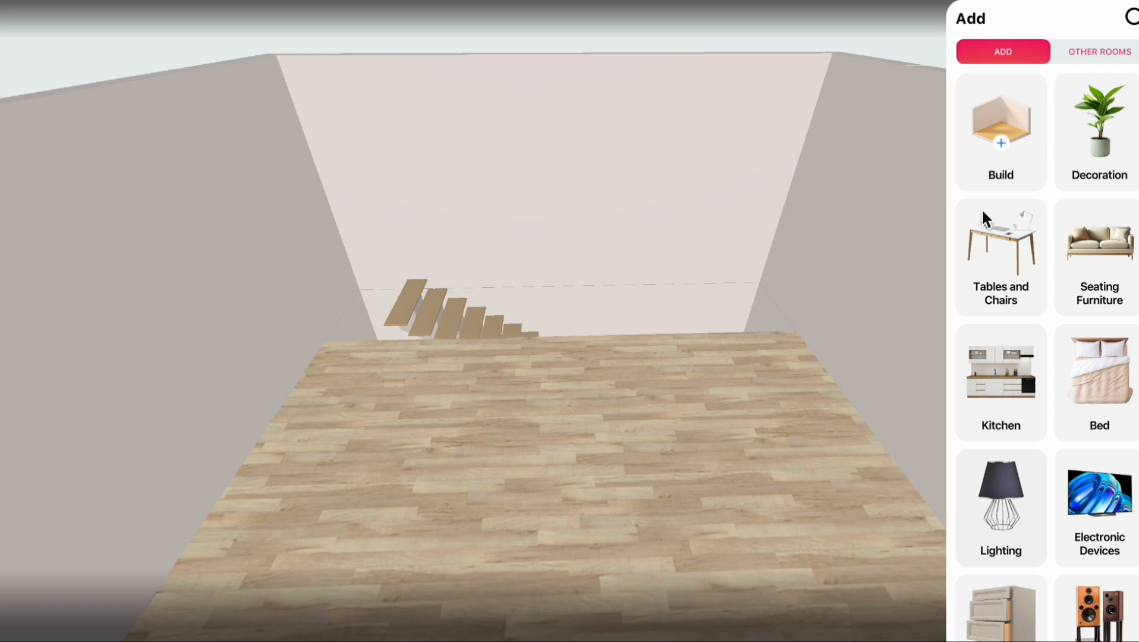
{"action": "left_click", "coordinate": [1000, 132]}
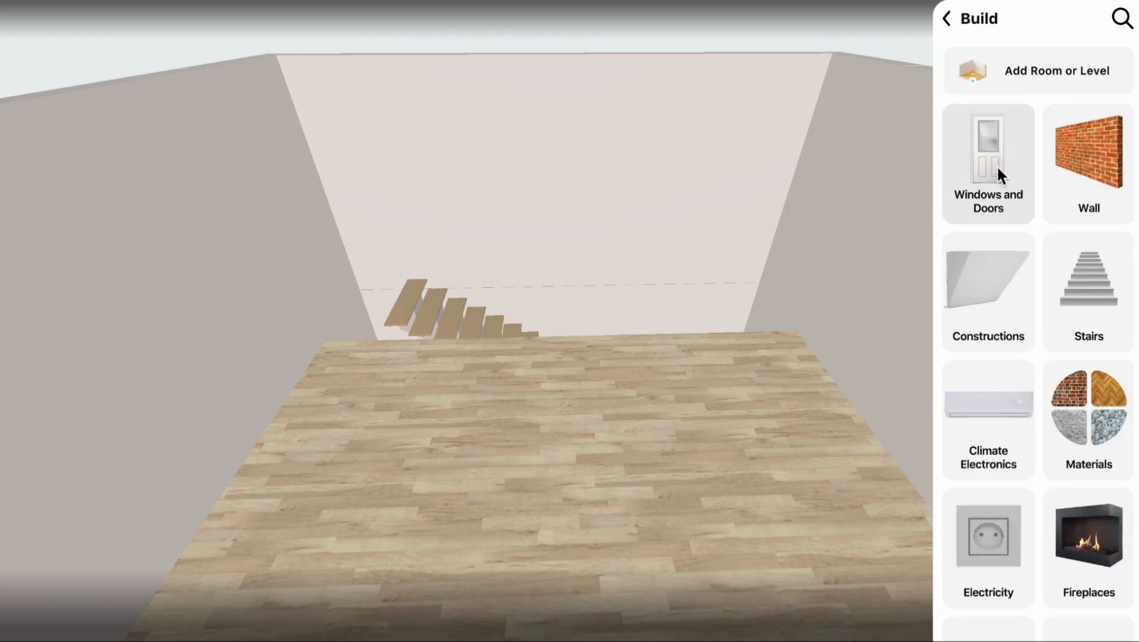
{"action": "left_click", "coordinate": [987, 290]}
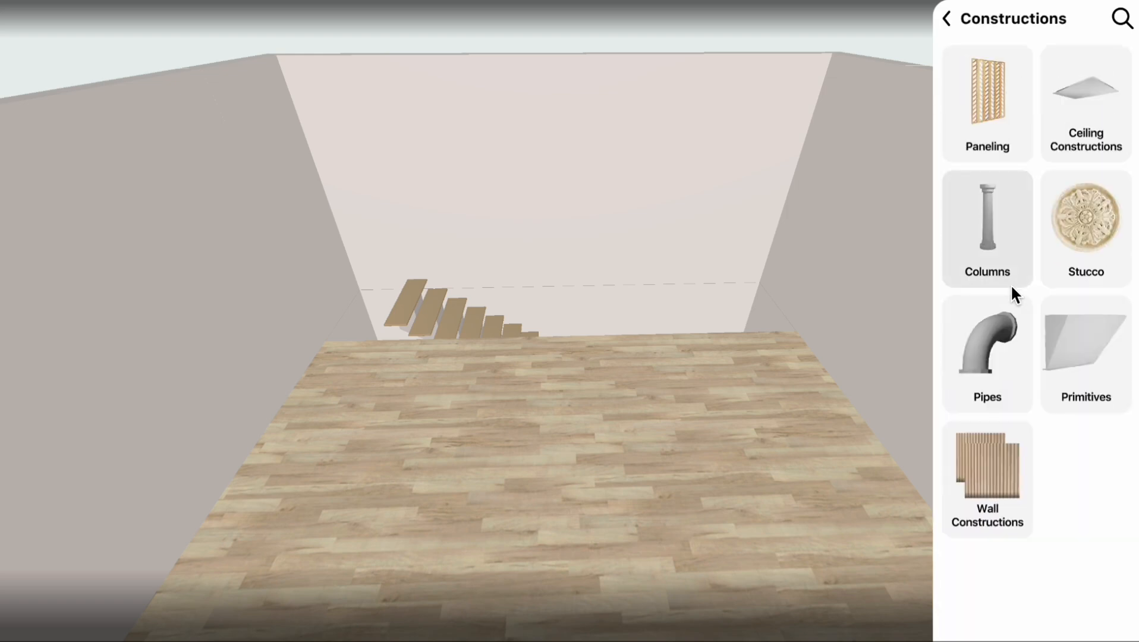
{"action": "left_click", "coordinate": [987, 103]}
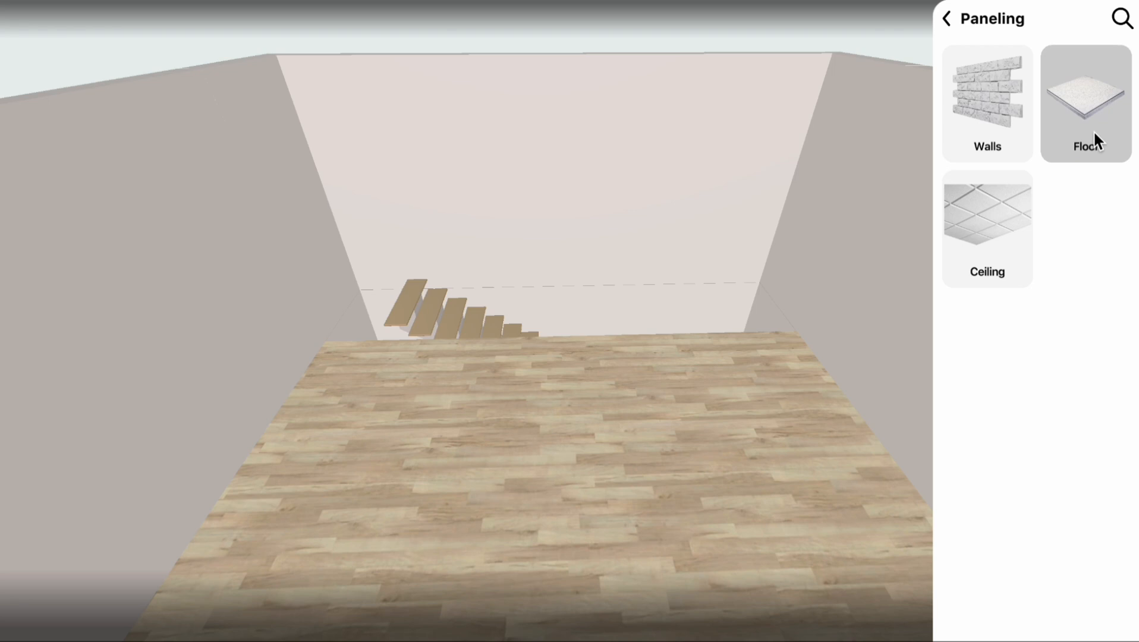
{"action": "left_click", "coordinate": [1086, 103]}
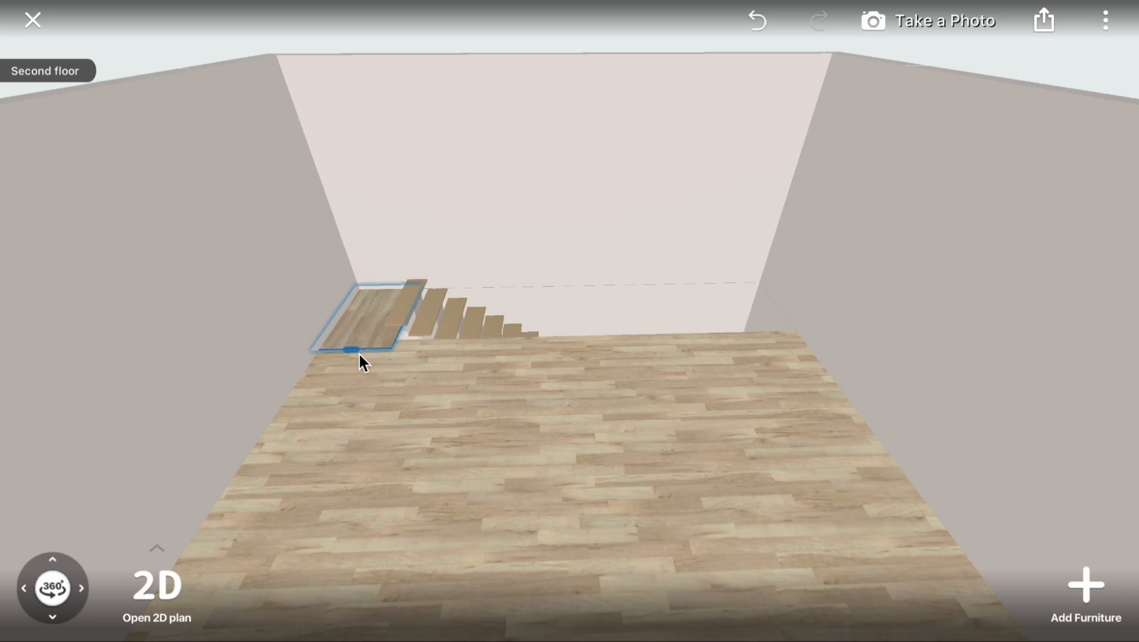
Resize the small floor panel to fill the gap, then select the staircase.
{"action": "left_click", "coordinate": [363, 316]}
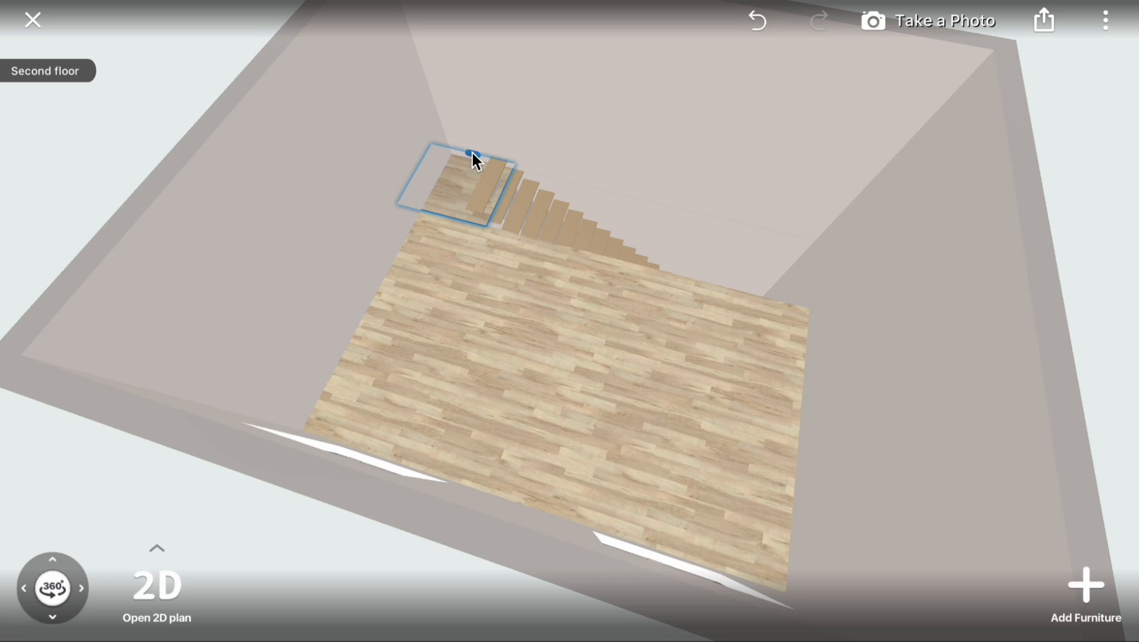
{"action": "left_click", "coordinate": [465, 185]}
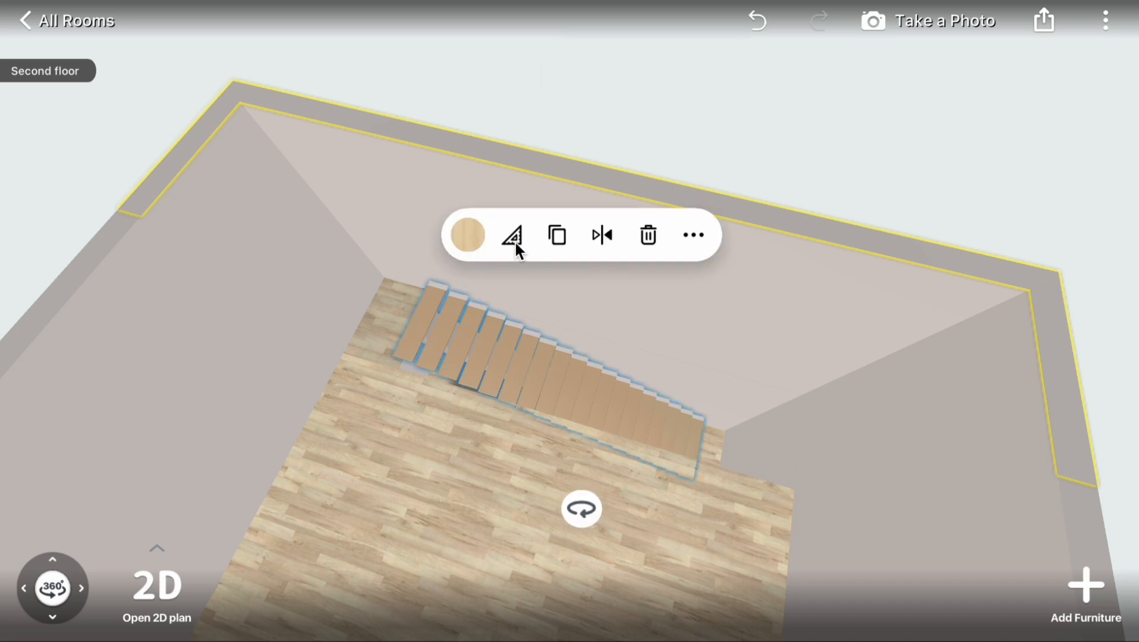
Set the staircase height to 10 ft 0 in and confirm.
{"action": "left_click", "coordinate": [511, 234]}
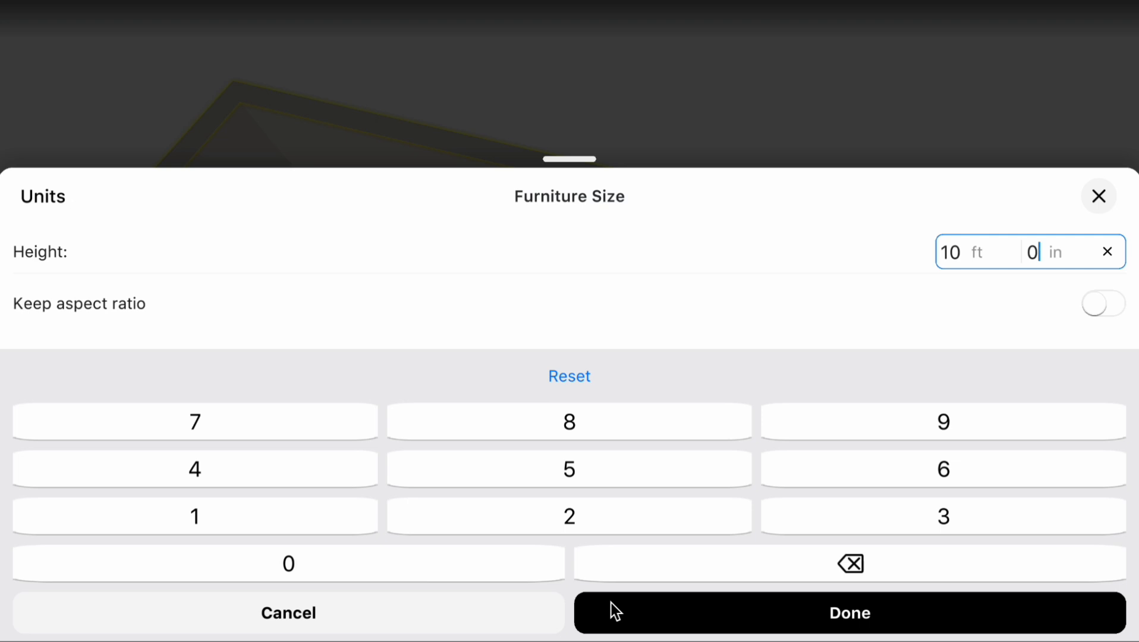
{"action": "left_click", "coordinate": [848, 612]}
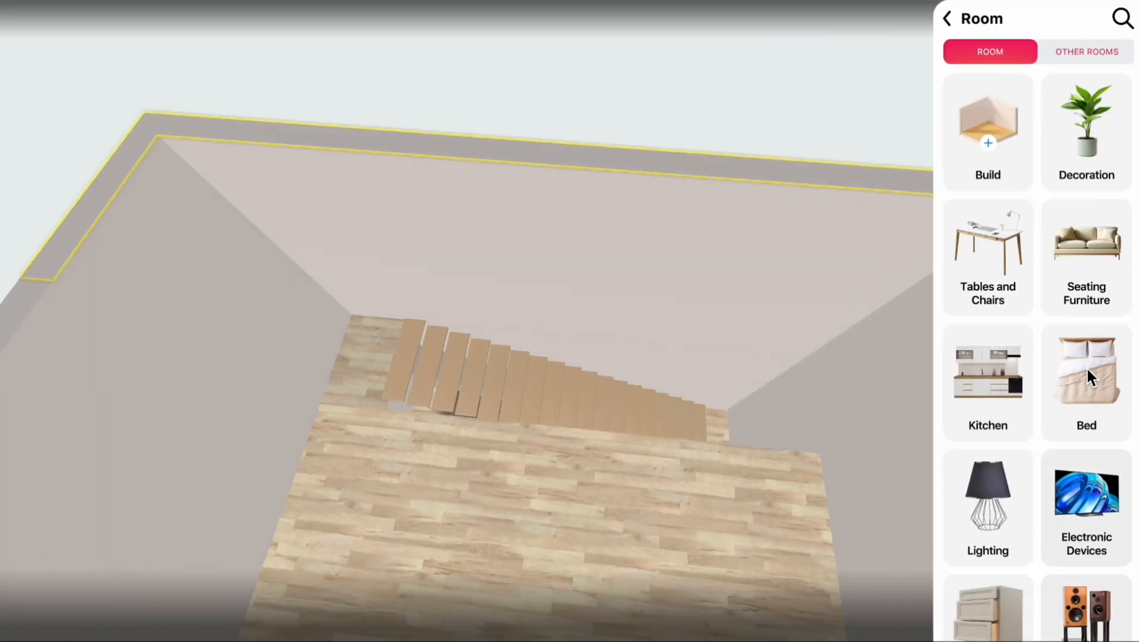
Add the white lattice fence from Other Rooms > Outdoor Space > Fences onto the second floor.
{"action": "left_click", "coordinate": [1086, 51]}
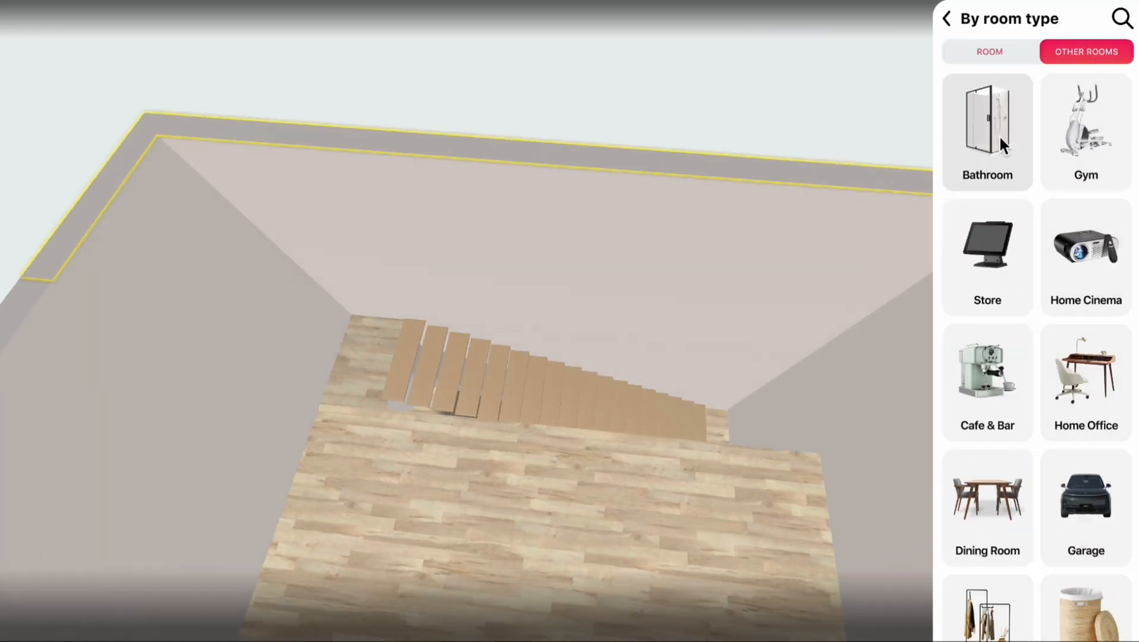
{"action": "scroll", "scroll_direction": "down", "scroll_amount": 3}
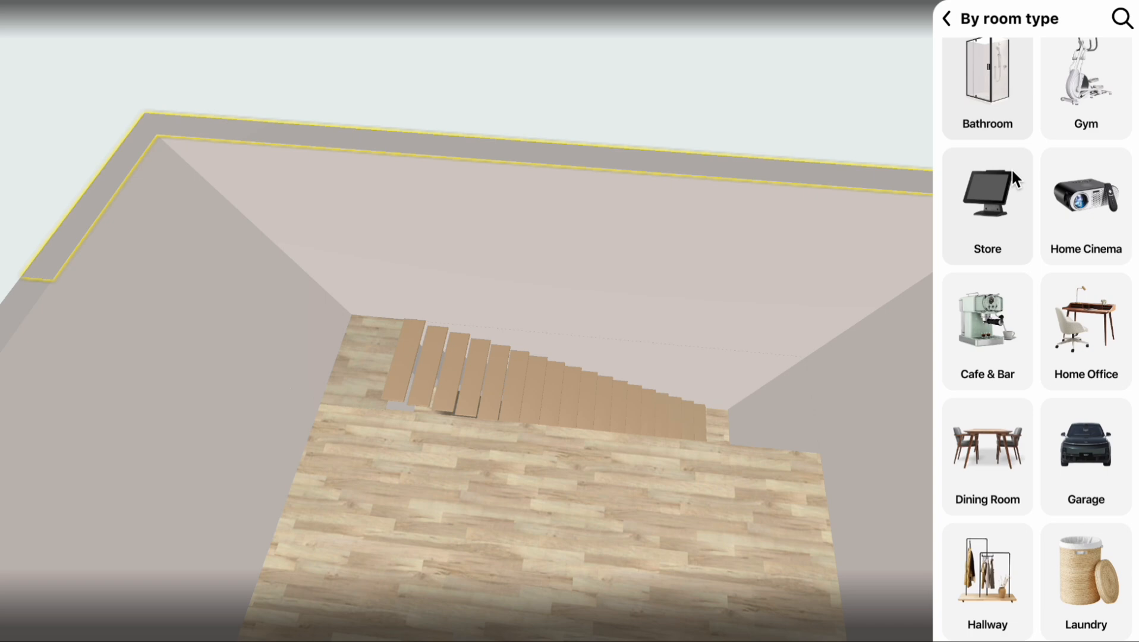
{"action": "scroll", "scroll_direction": "down", "scroll_amount": 3}
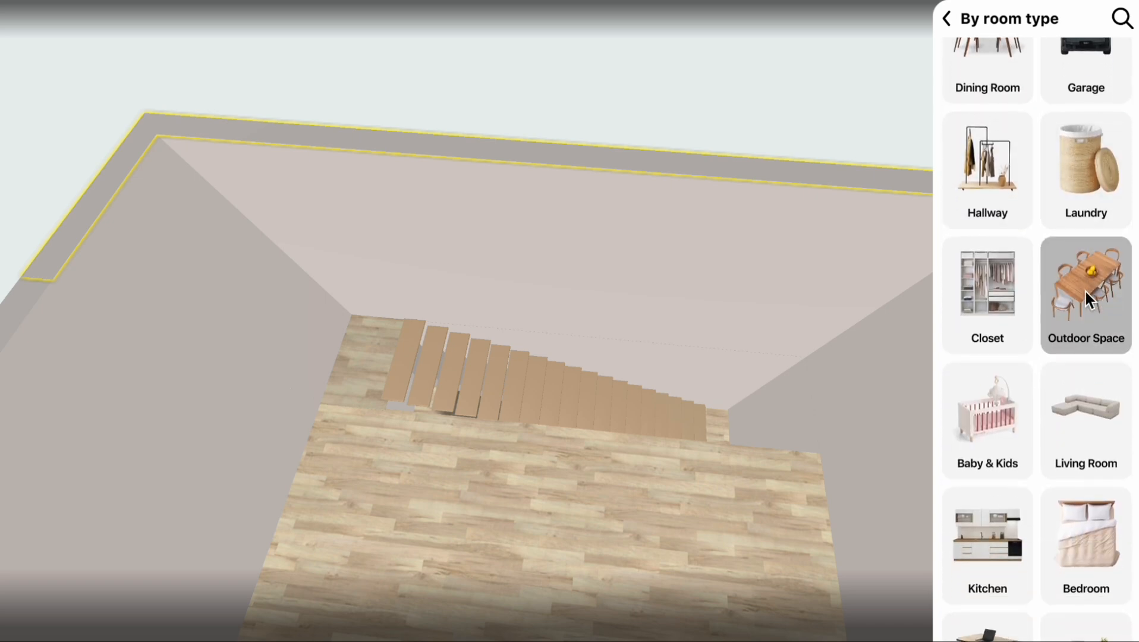
{"action": "left_click", "coordinate": [1086, 293]}
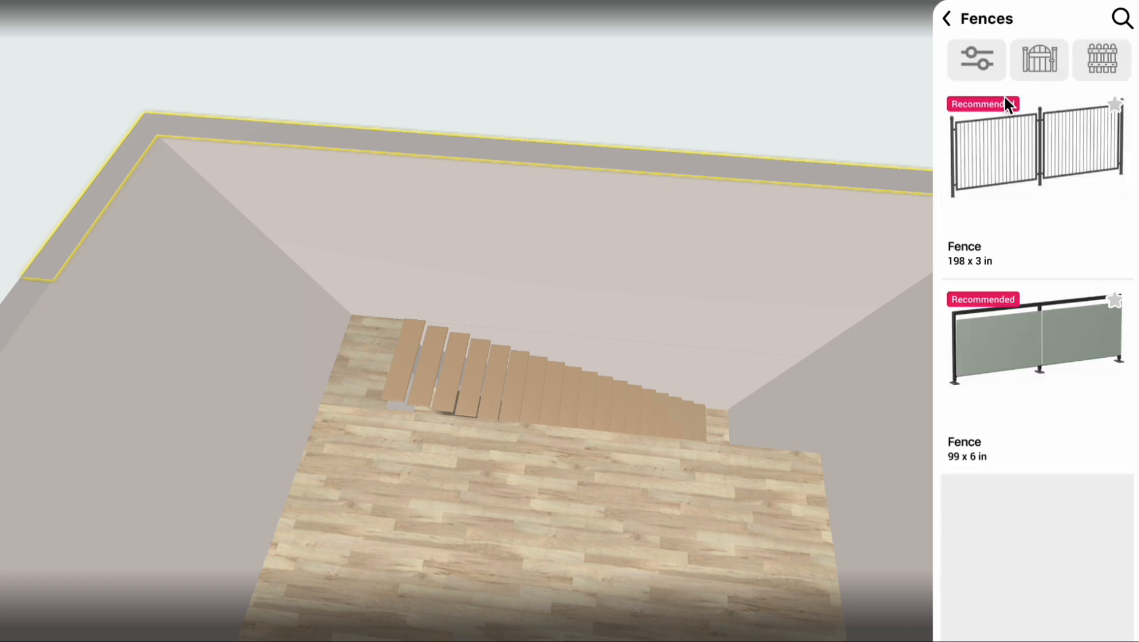
{"action": "left_click", "coordinate": [1101, 58]}
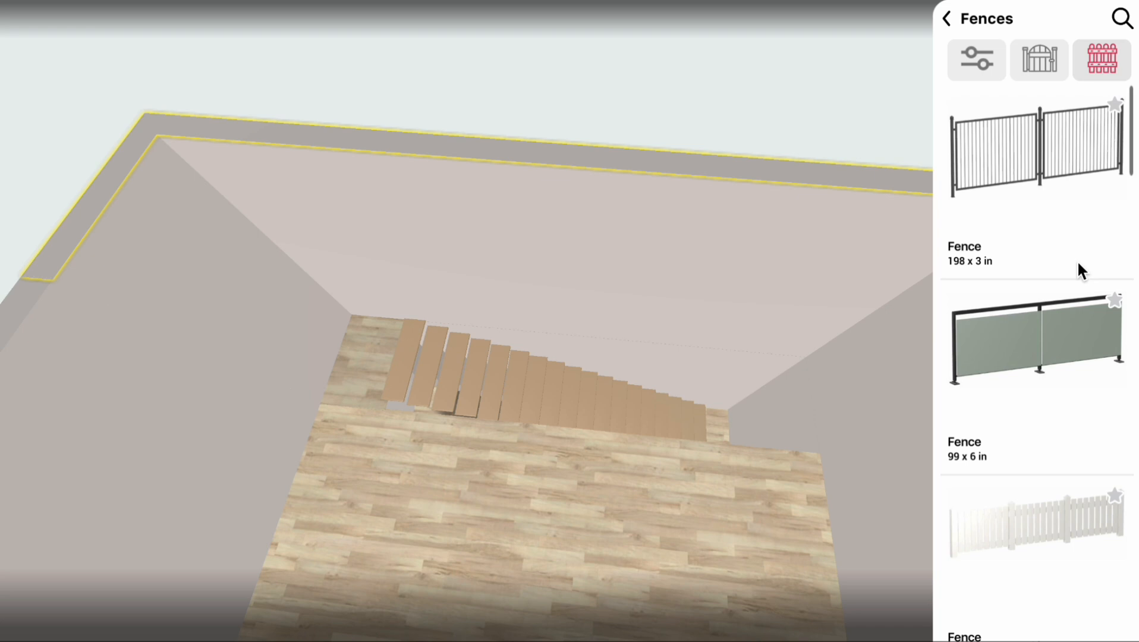
{"action": "scroll", "scroll_direction": "down", "scroll_amount": 3}
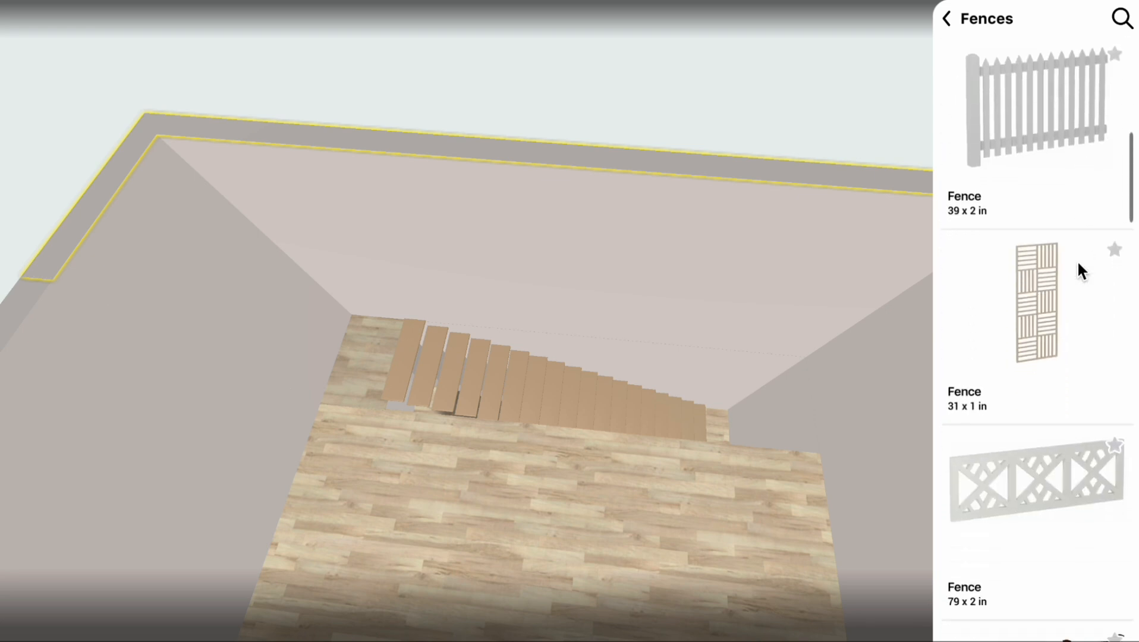
{"action": "scroll", "scroll_direction": "down", "scroll_amount": 3}
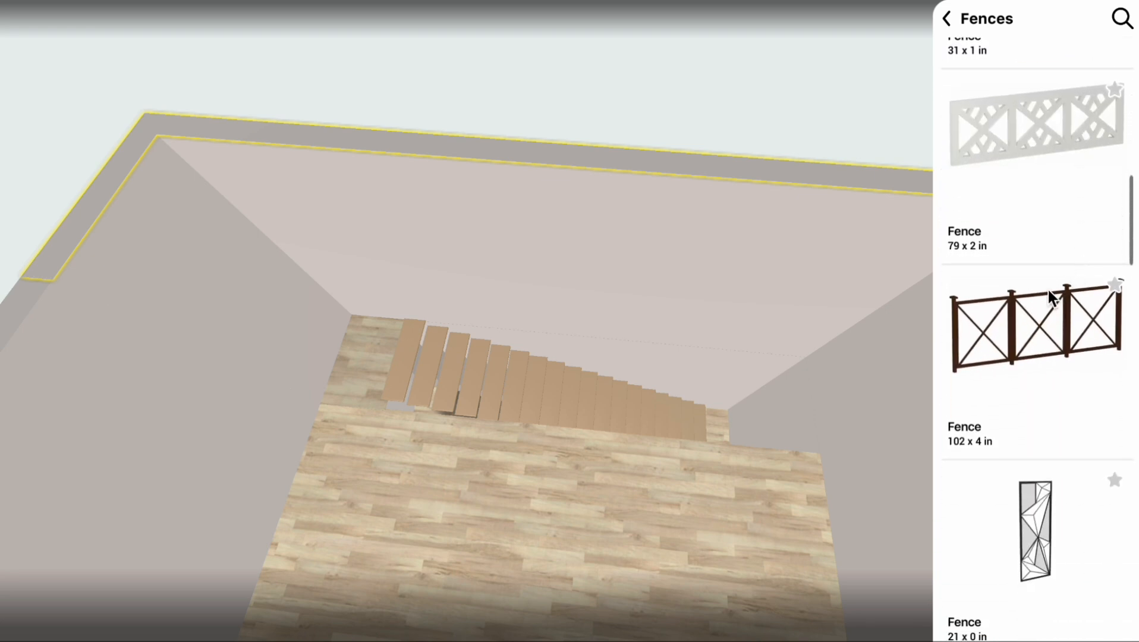
{"action": "left_click", "coordinate": [1034, 327]}
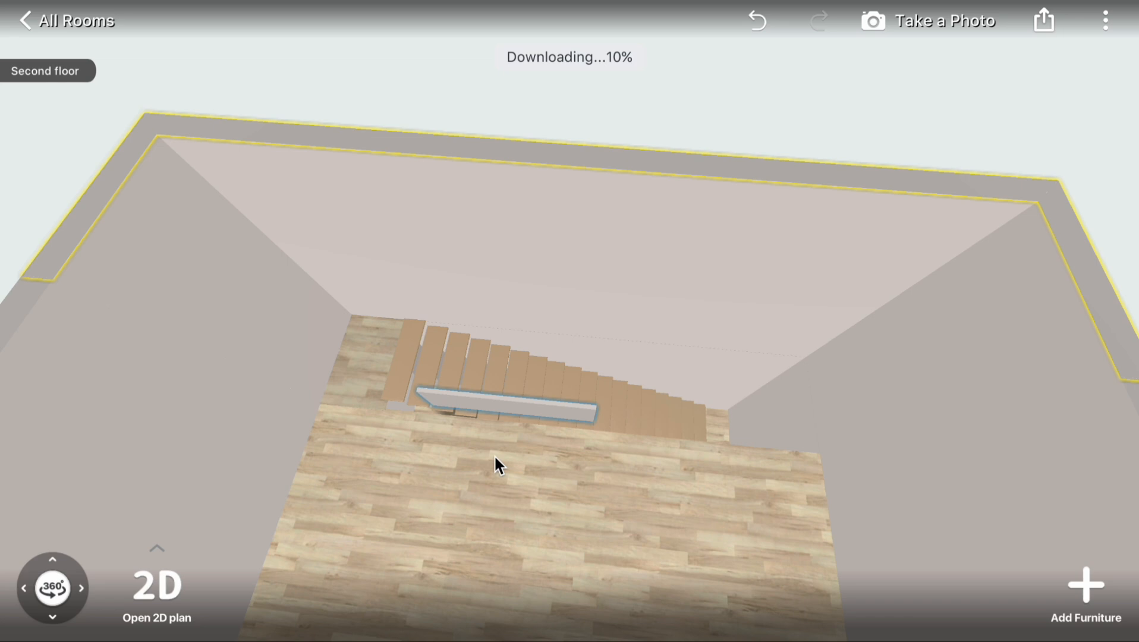
Duplicate the fence section and place copies end-to-end along the stair opening edge.
{"action": "left_click", "coordinate": [499, 399]}
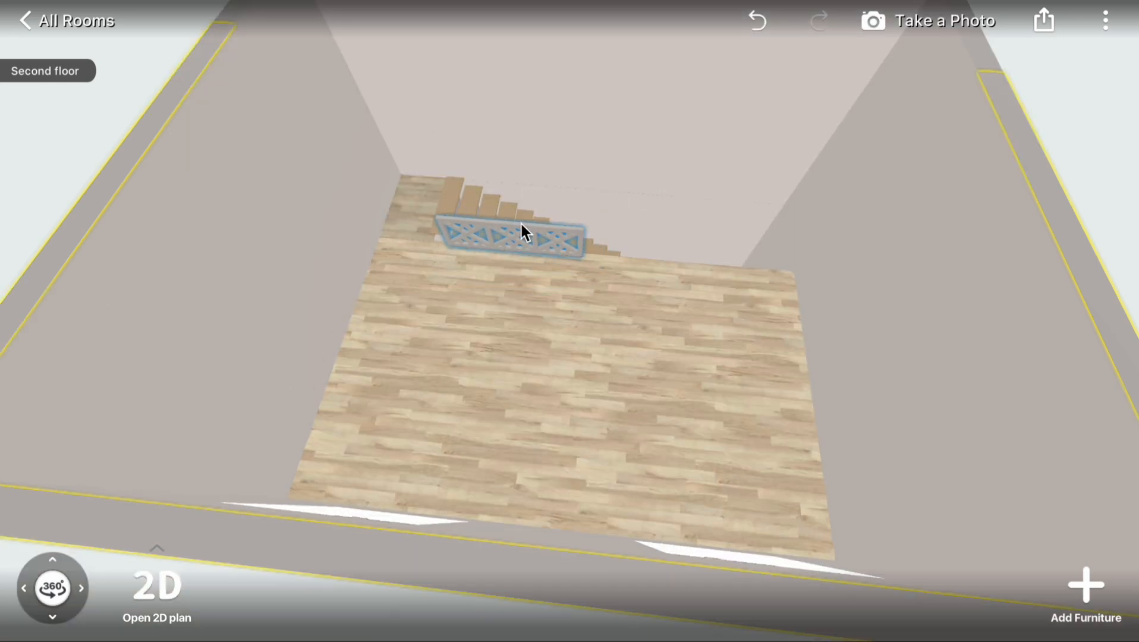
{"action": "left_click", "coordinate": [509, 237]}
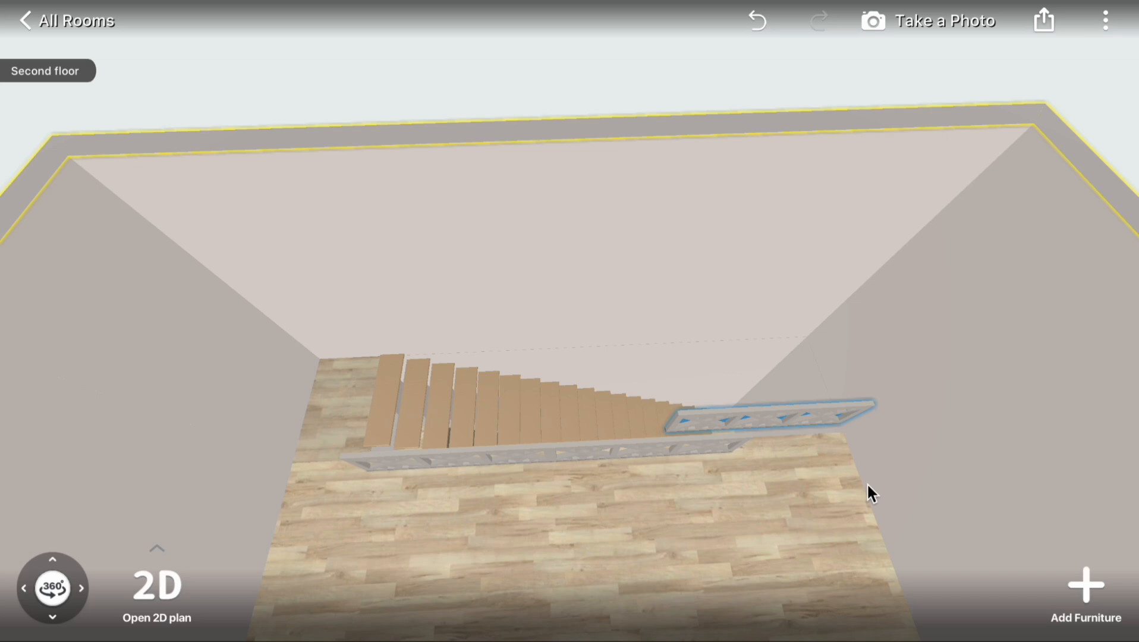
{"action": "mouse_move", "coordinate": [789, 425]}
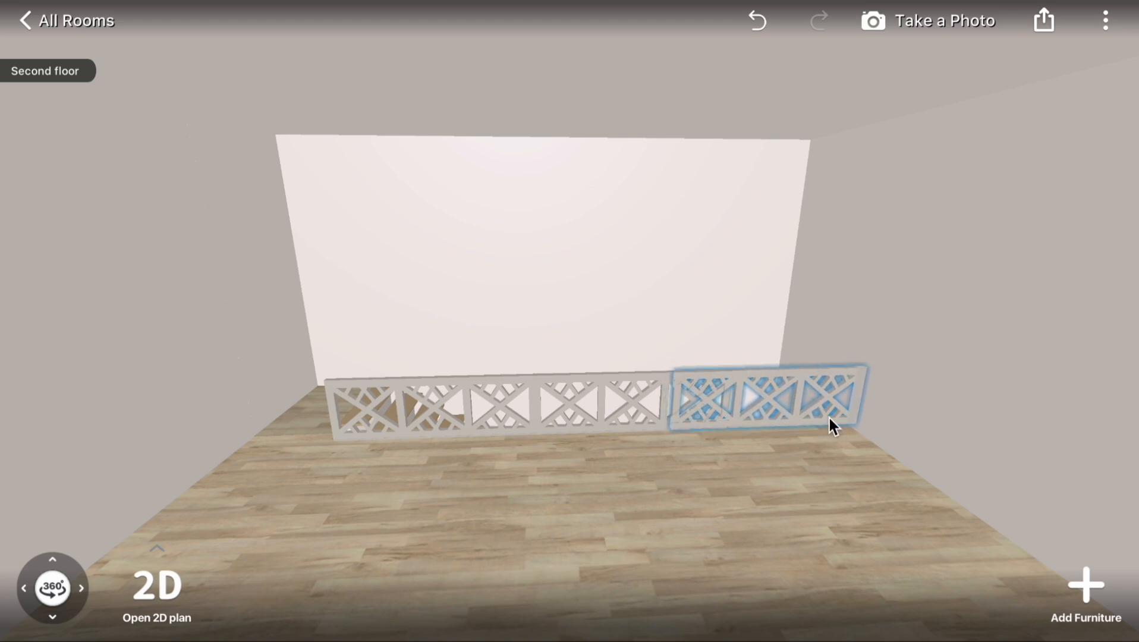
{"action": "left_click", "coordinate": [731, 526]}
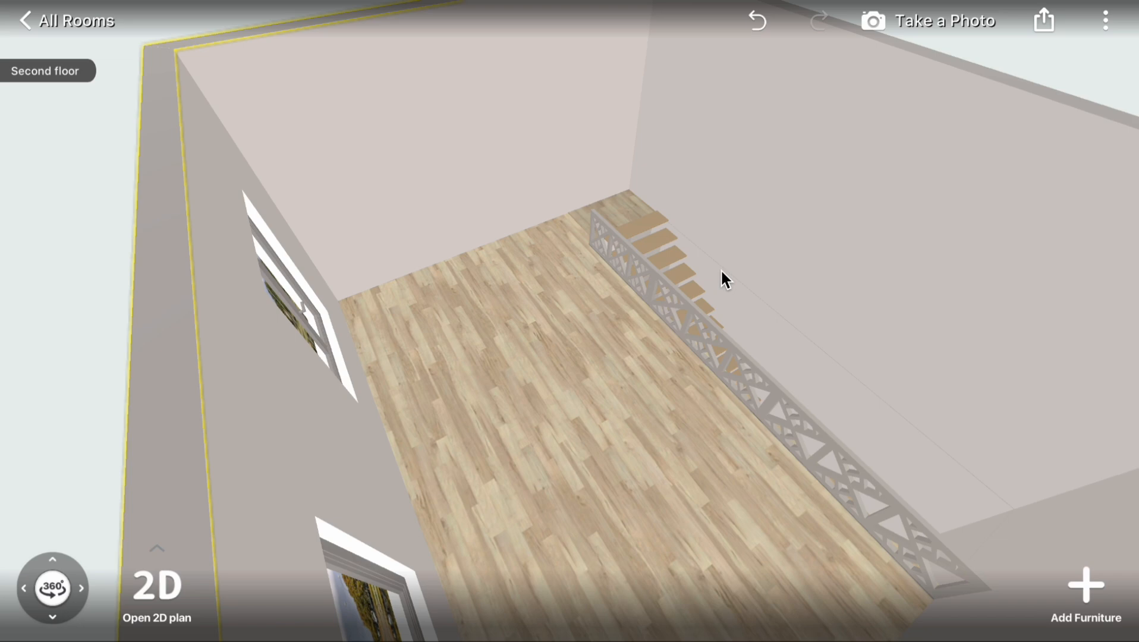
Switch from the Second floor to the First floor via the Levels list.
{"action": "left_click", "coordinate": [44, 70]}
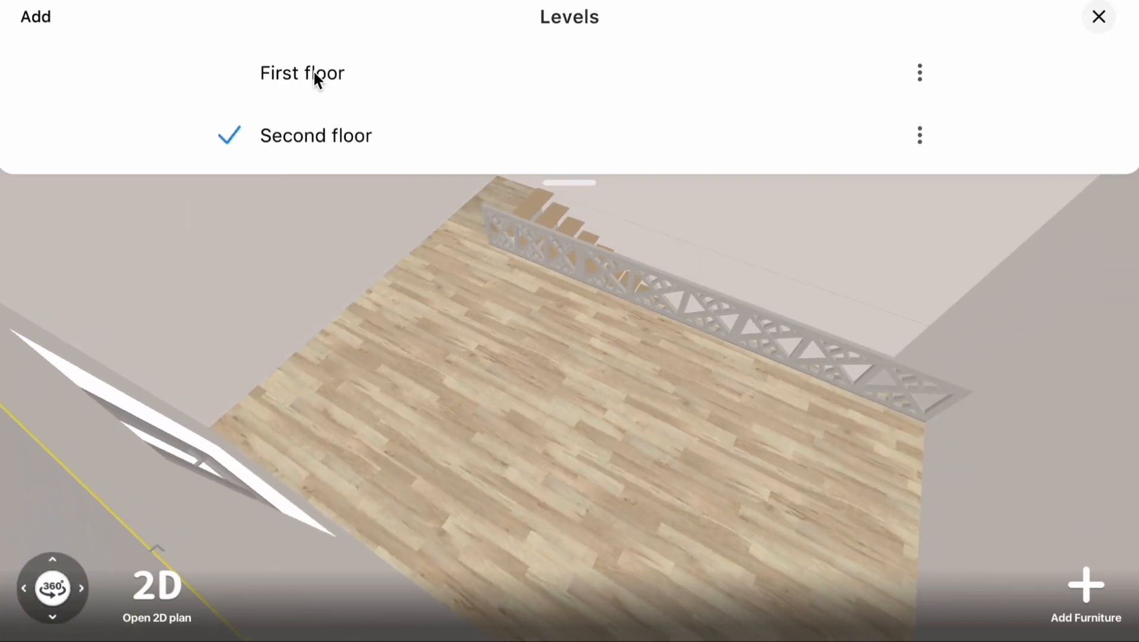
{"action": "left_click", "coordinate": [302, 72]}
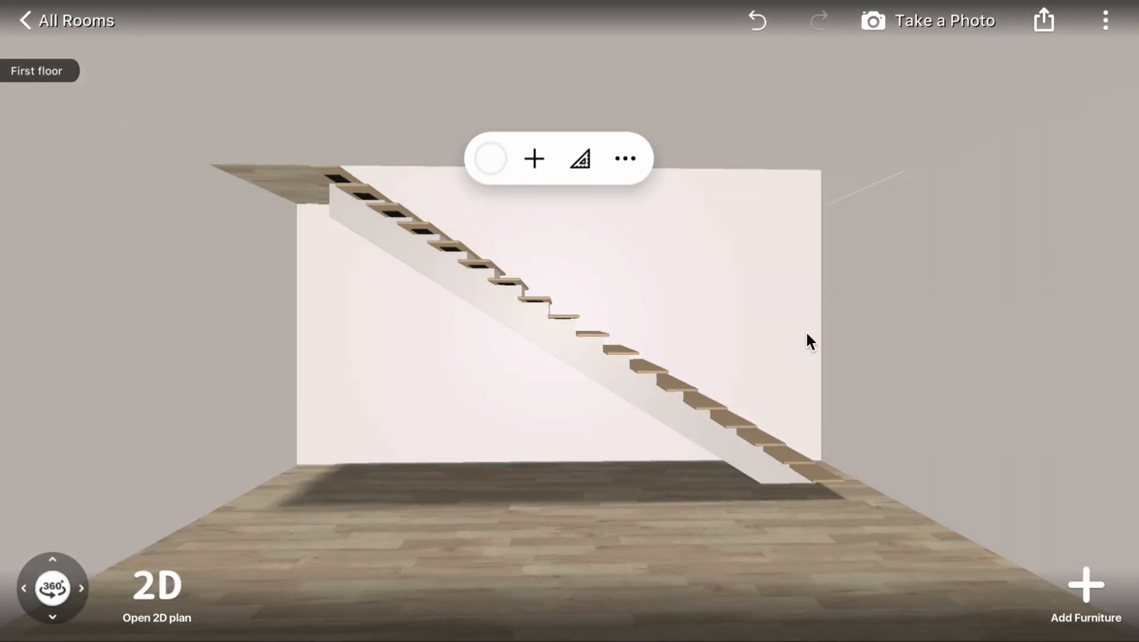
Choose a ceiling panel from Build > Constructions > Paneling in the catalogue.
{"action": "left_click", "coordinate": [1086, 583]}
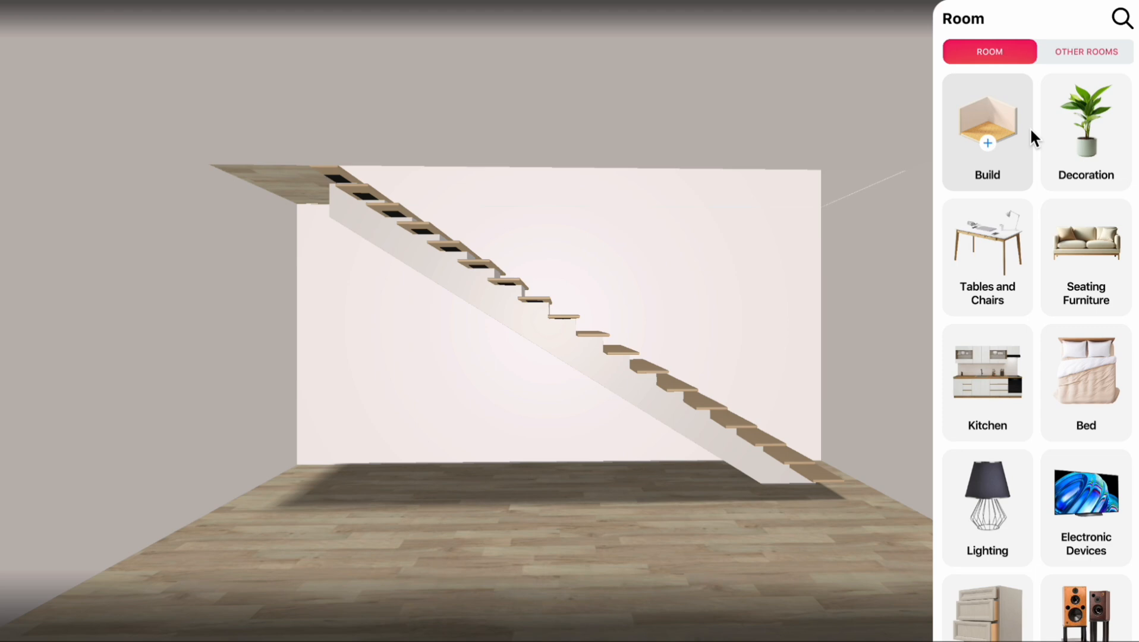
{"action": "left_click", "coordinate": [987, 132]}
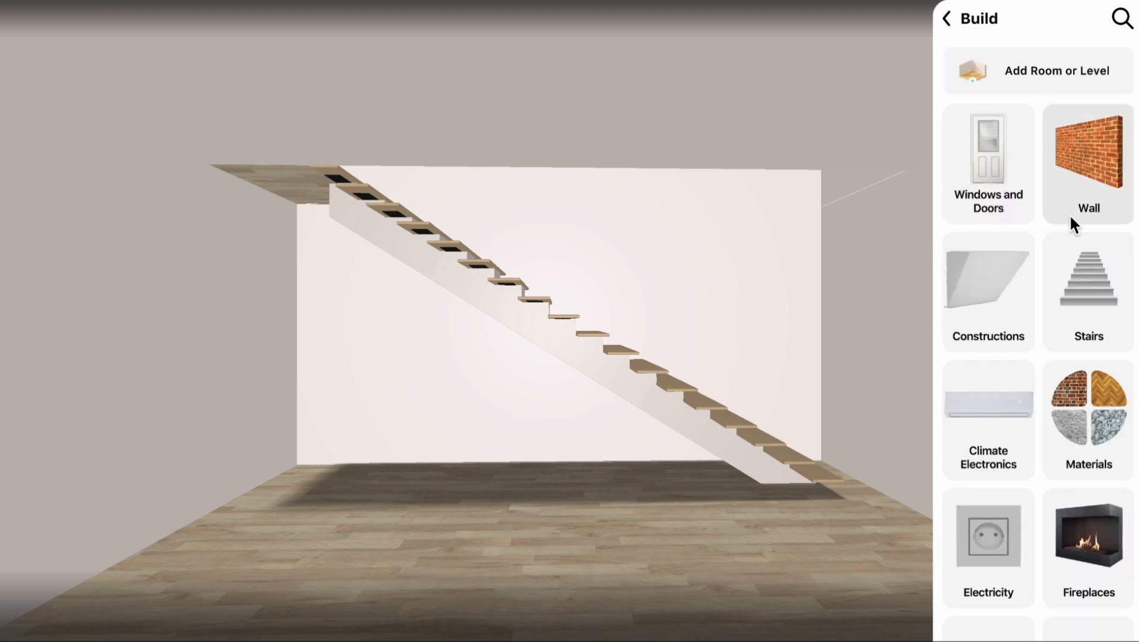
{"action": "left_click", "coordinate": [1087, 163]}
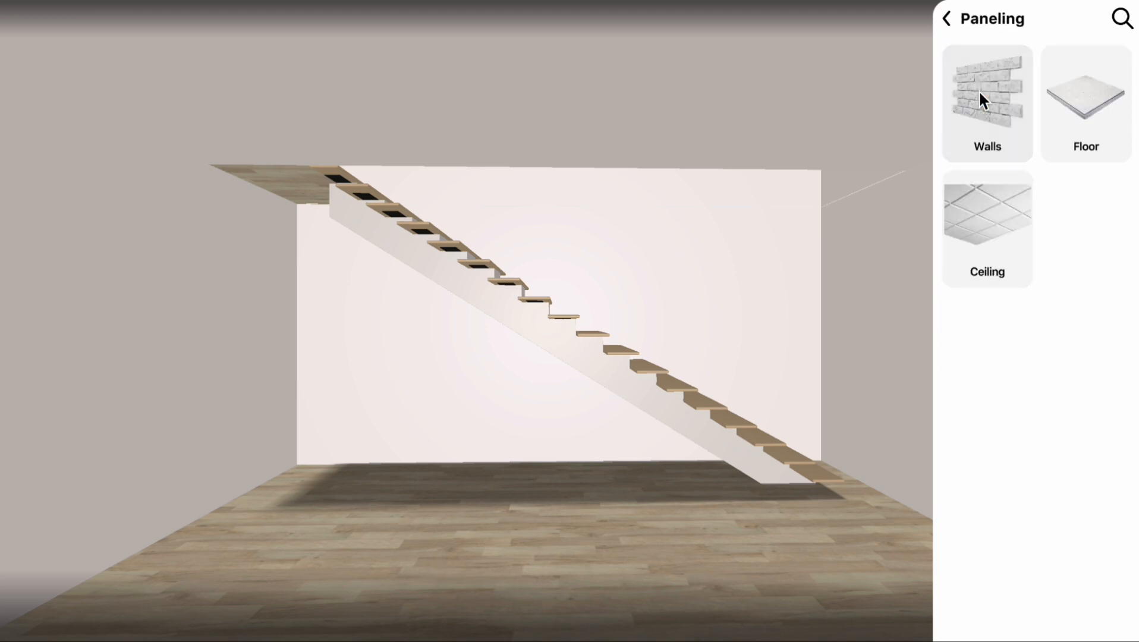
{"action": "left_click", "coordinate": [987, 229]}
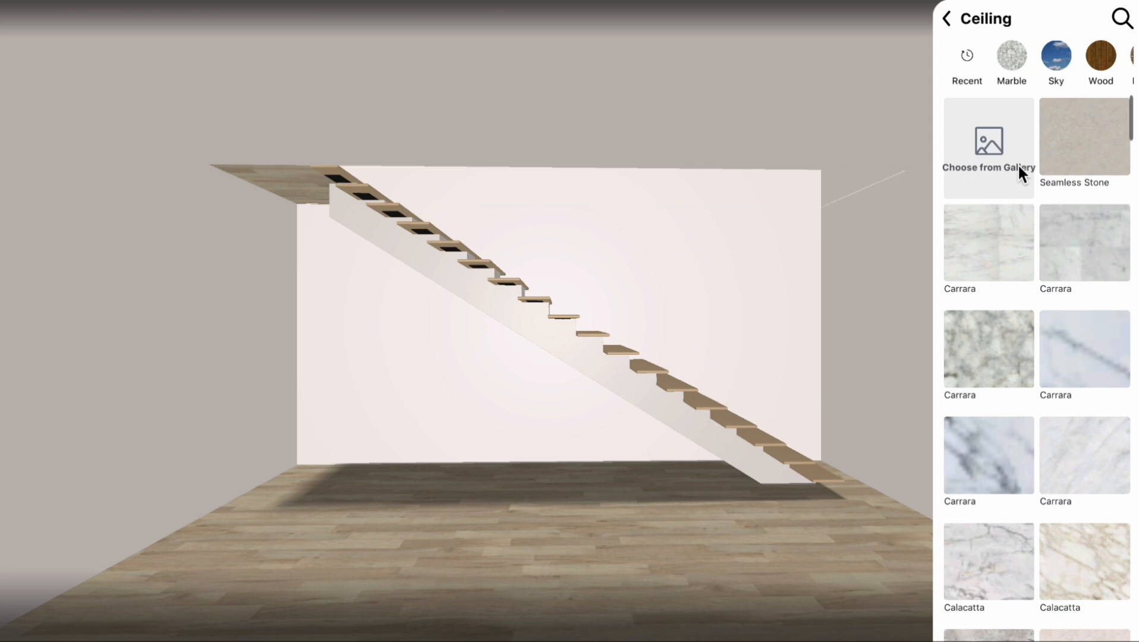
{"action": "mouse_move", "coordinate": [1089, 138]}
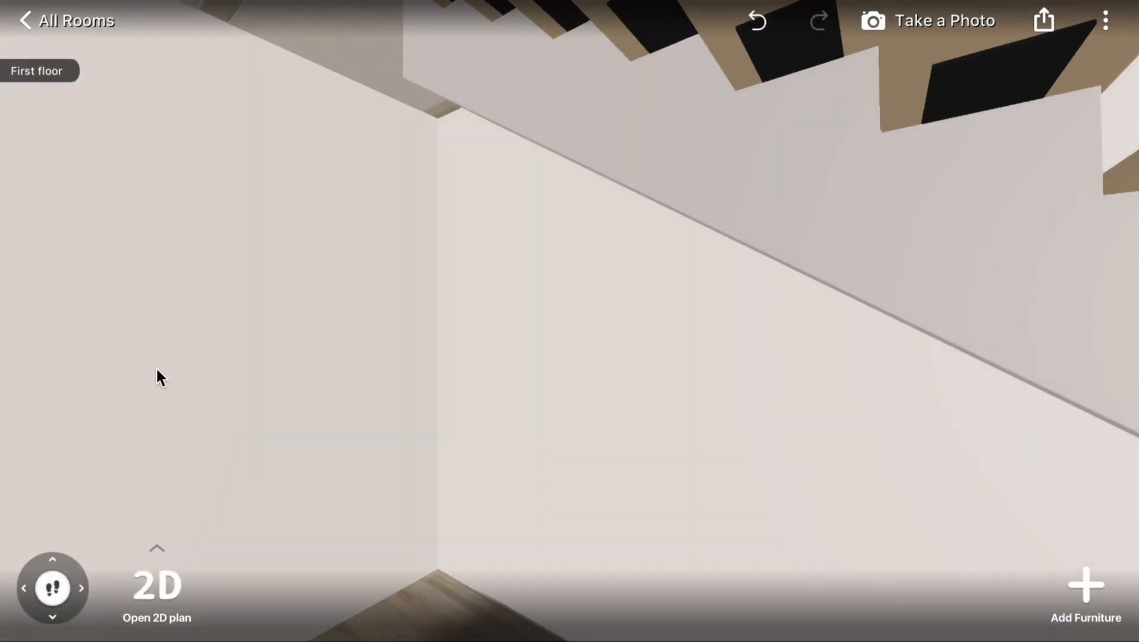
Select the ceiling panel under the stairs and show its resize handles (5' 1" by 3' 3").
{"action": "left_click", "coordinate": [323, 160]}
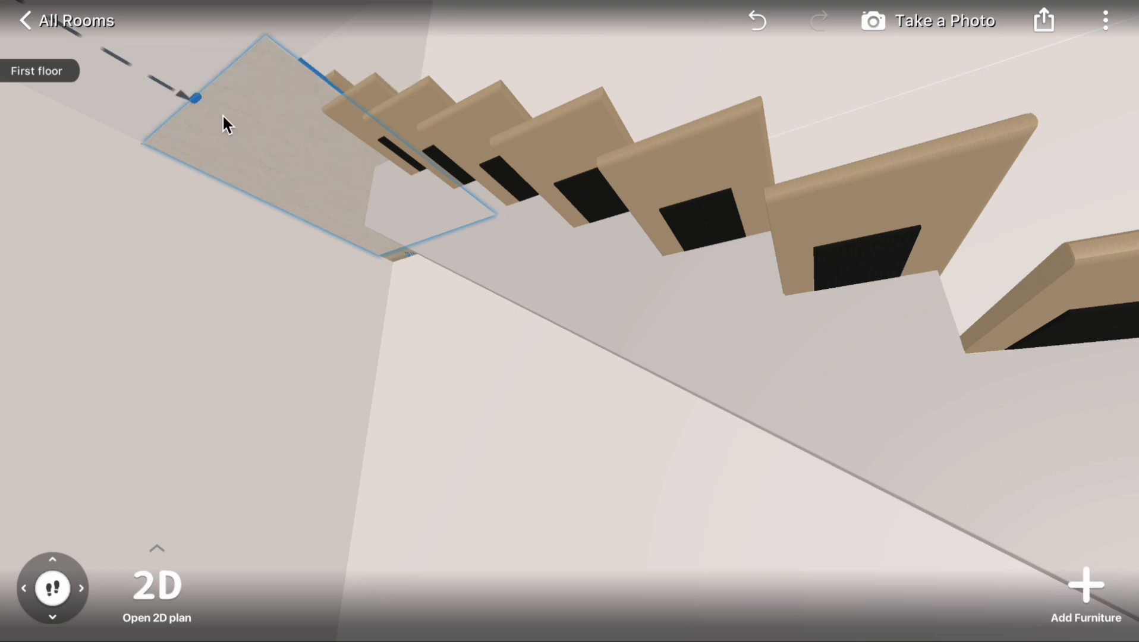
{"action": "left_click", "coordinate": [254, 123]}
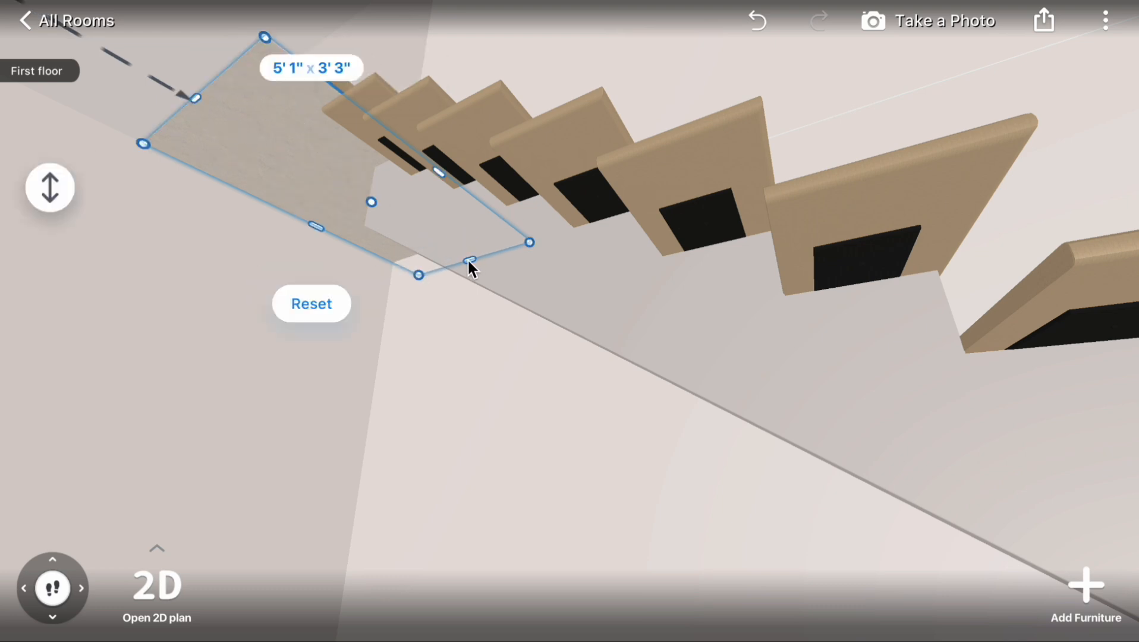